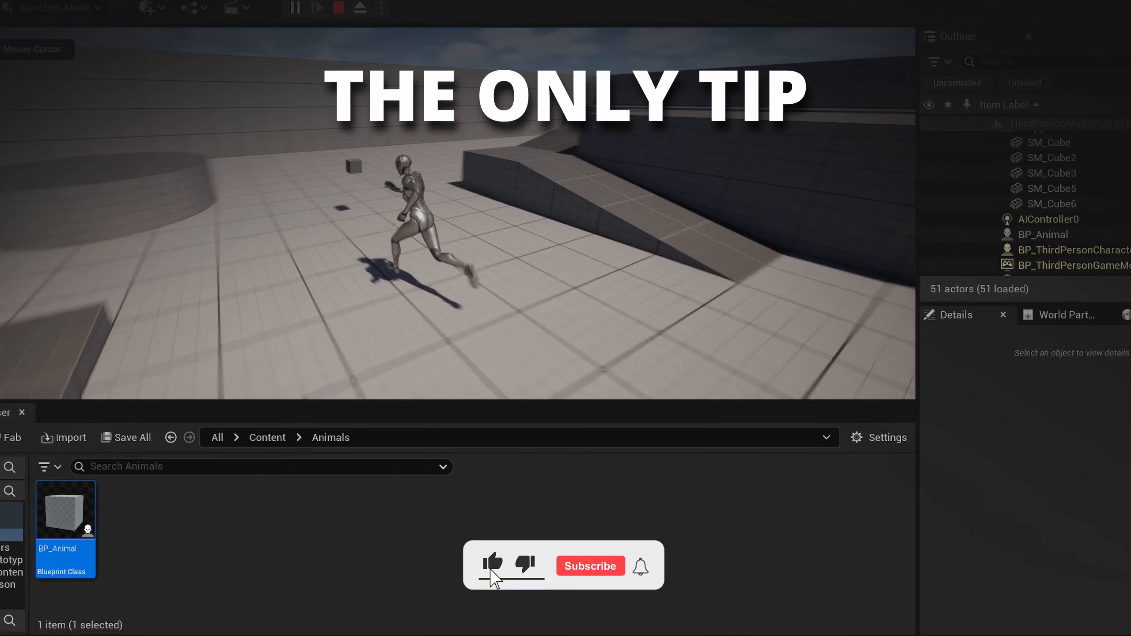
- Bring up a fresh blank Paint canvas over the Unreal Editor for sketching
click(590, 566)
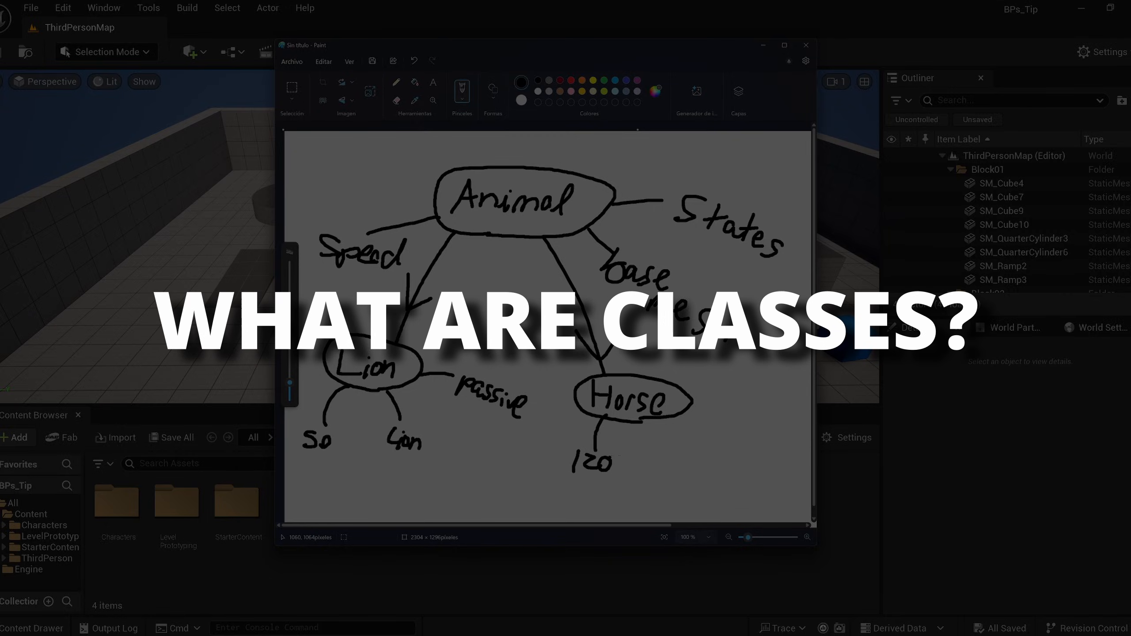
drag(653, 422, 674, 469)
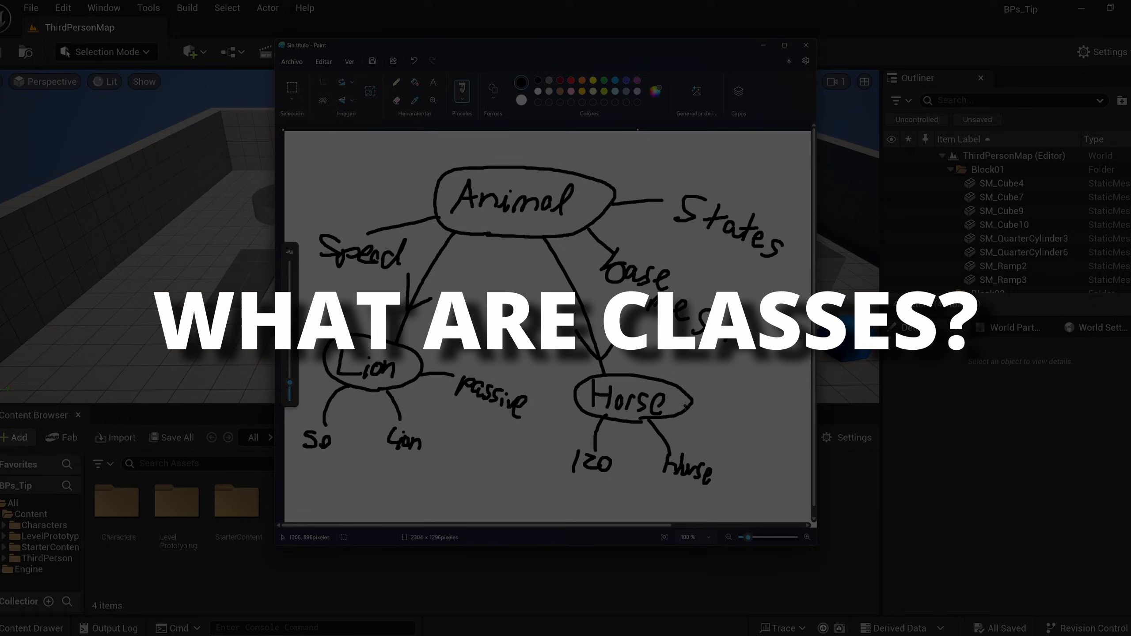
drag(683, 402, 730, 433)
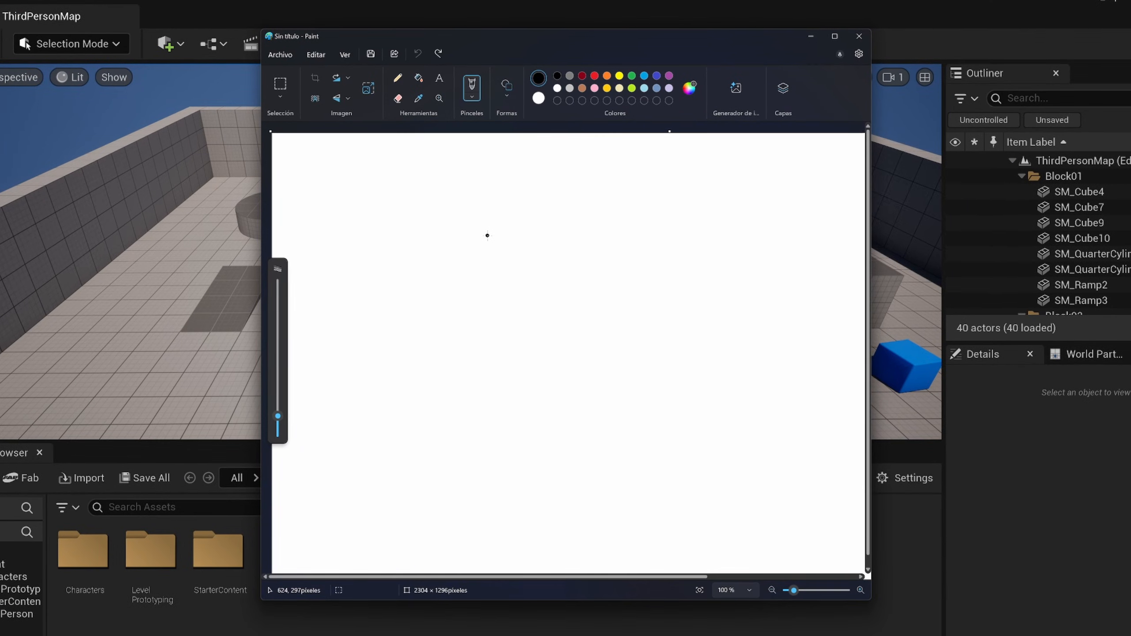
- Sketch a circled Animal bubble with a branch labelled Speed
drag(458, 229, 483, 188)
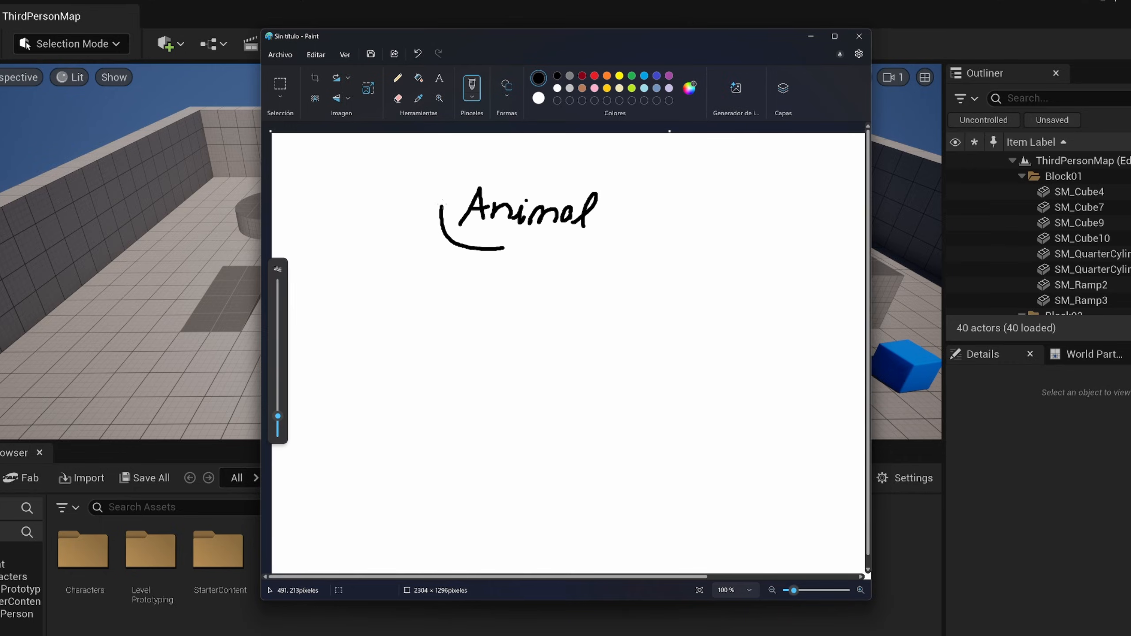
drag(447, 209, 643, 253)
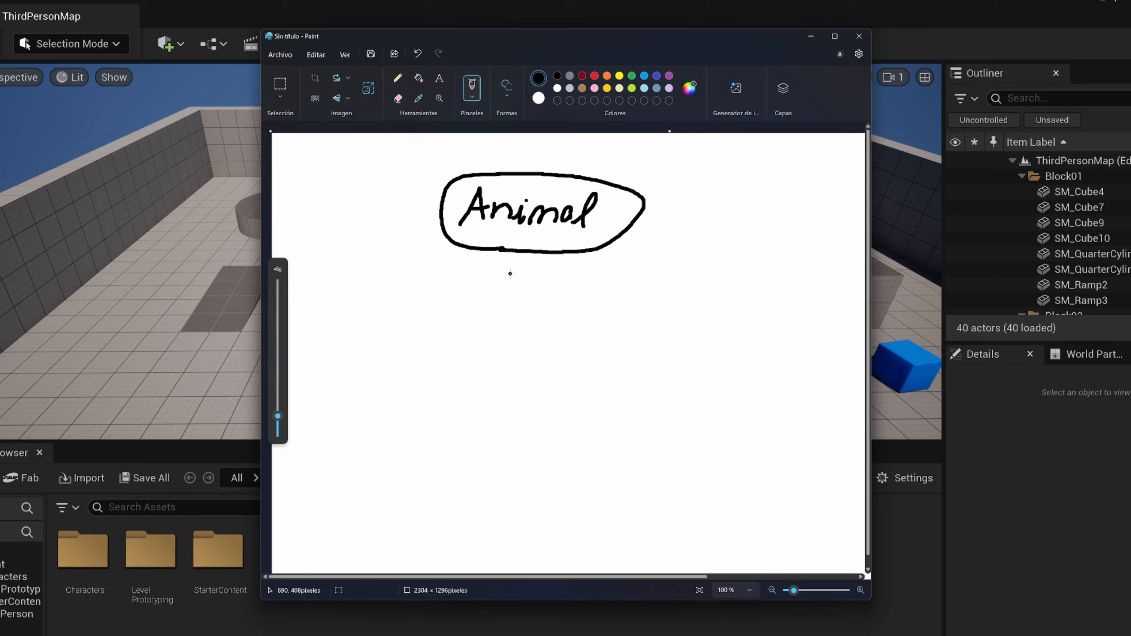
drag(447, 231, 311, 260)
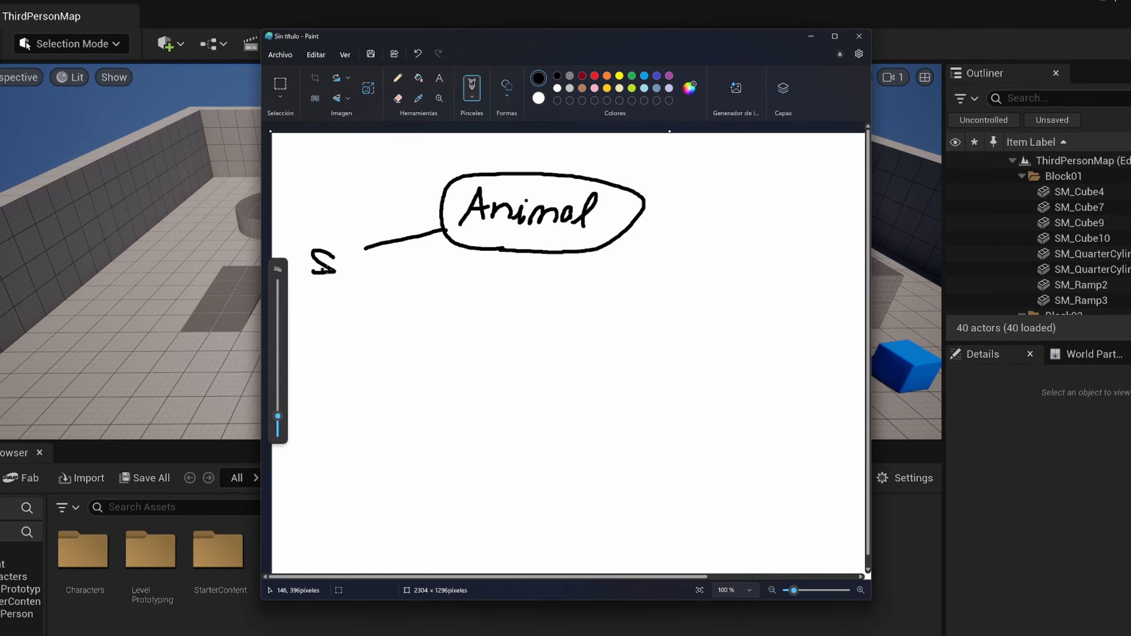
drag(310, 267, 411, 270)
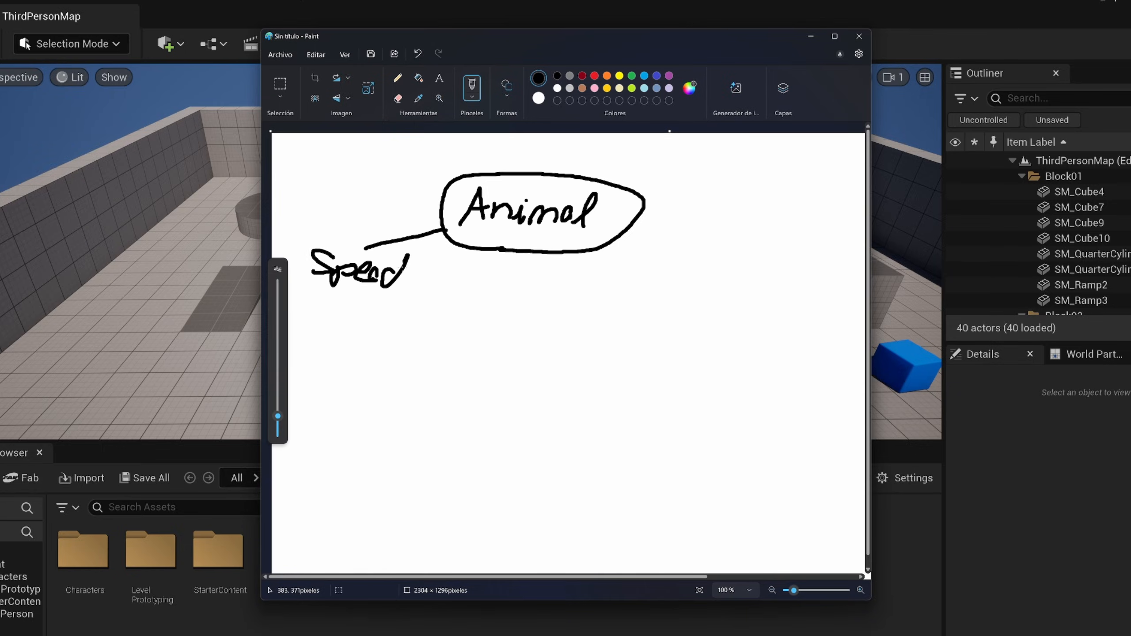
- Add base mesh and States branches to Animal plus a circled Lion bubble
drag(599, 238, 653, 296)
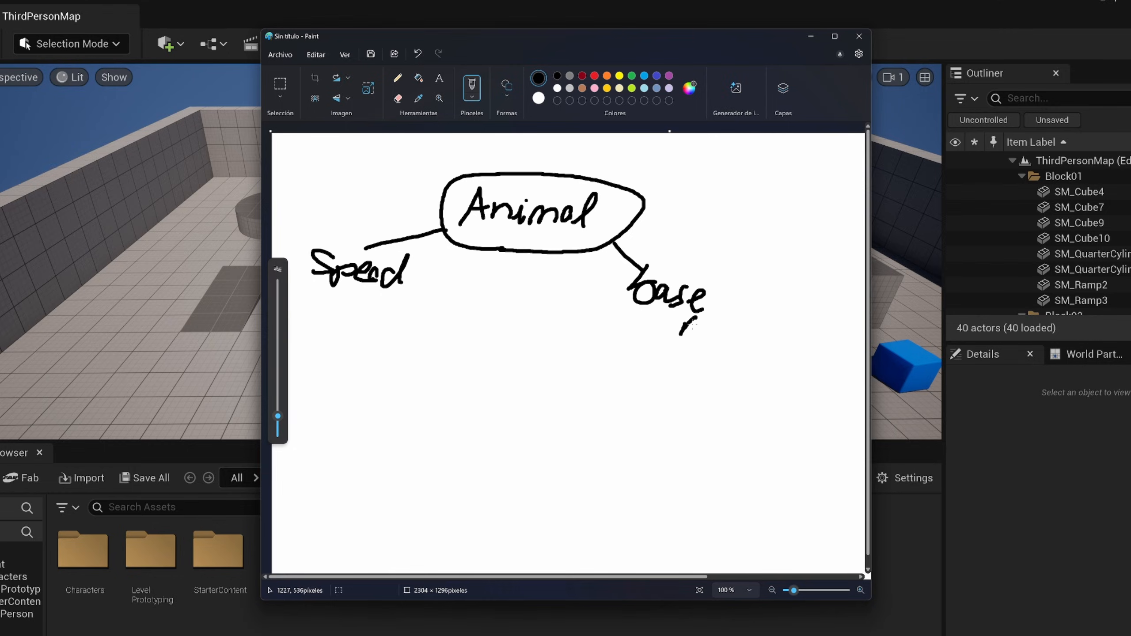
drag(678, 324, 764, 347)
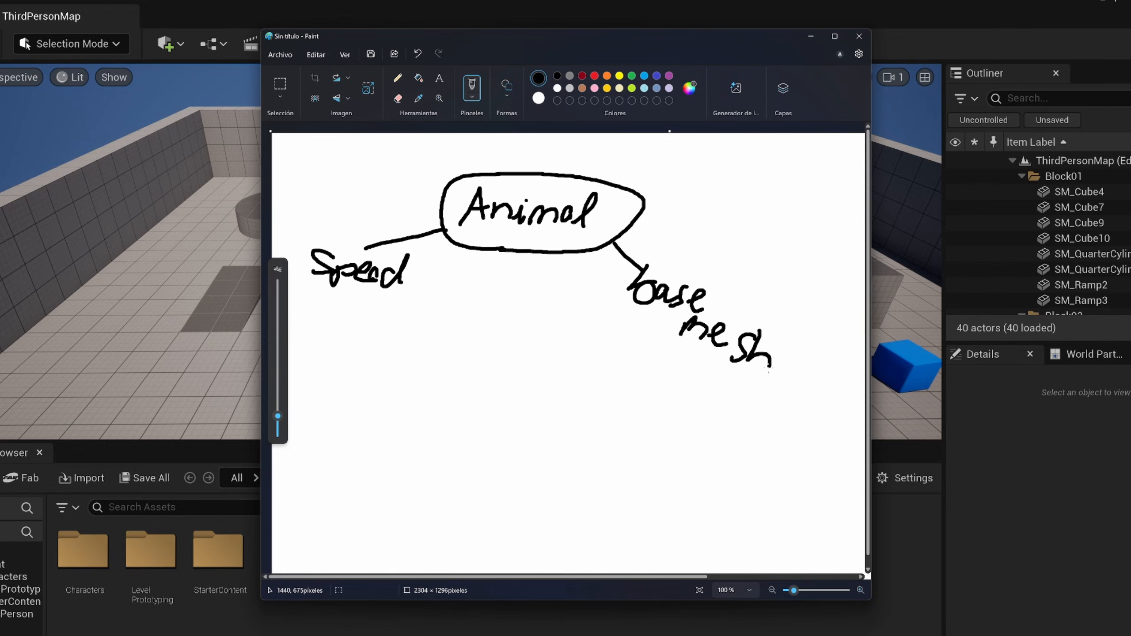
drag(638, 213, 747, 206)
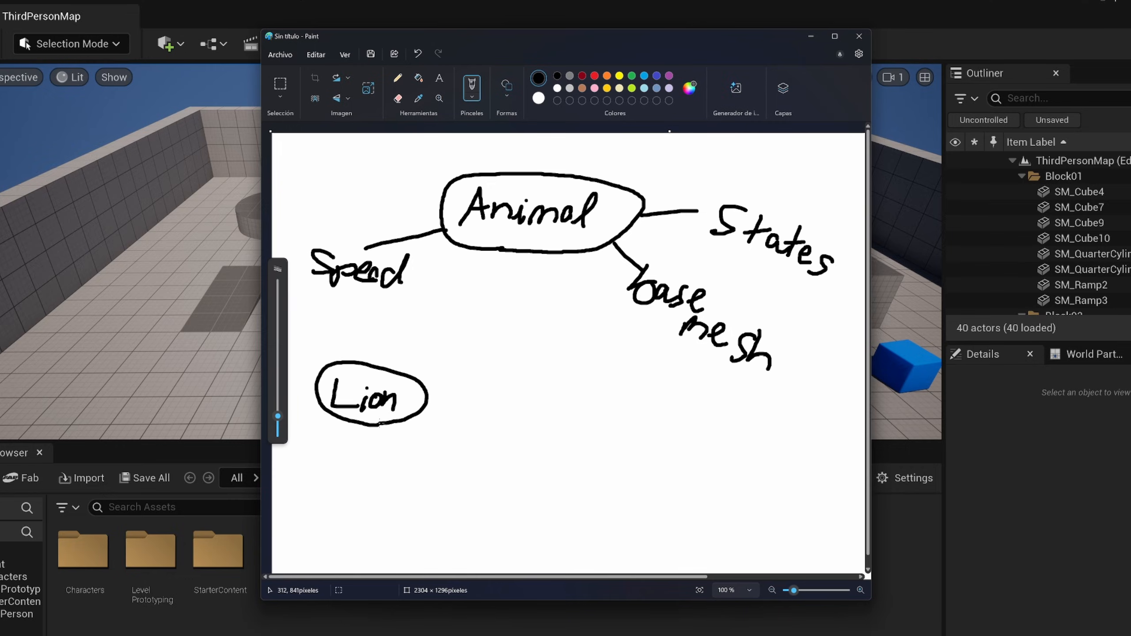
- Draw an arrow from Animal down to Lion and two labelled value branches beneath Lion
drag(455, 249, 404, 368)
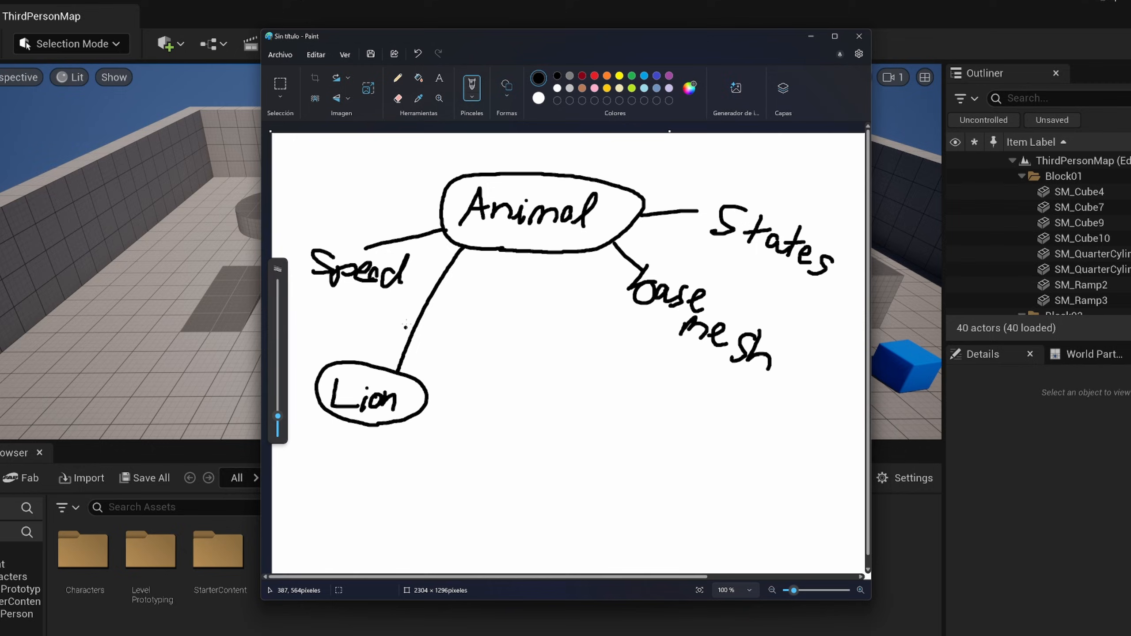
drag(411, 296, 429, 325)
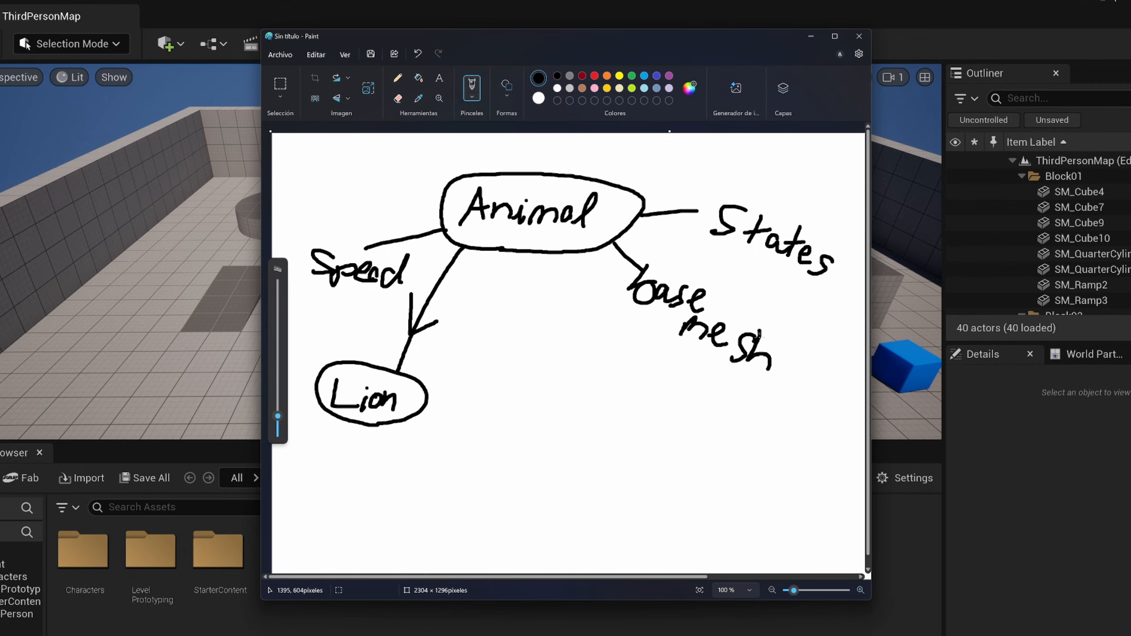
mouse_move(339, 423)
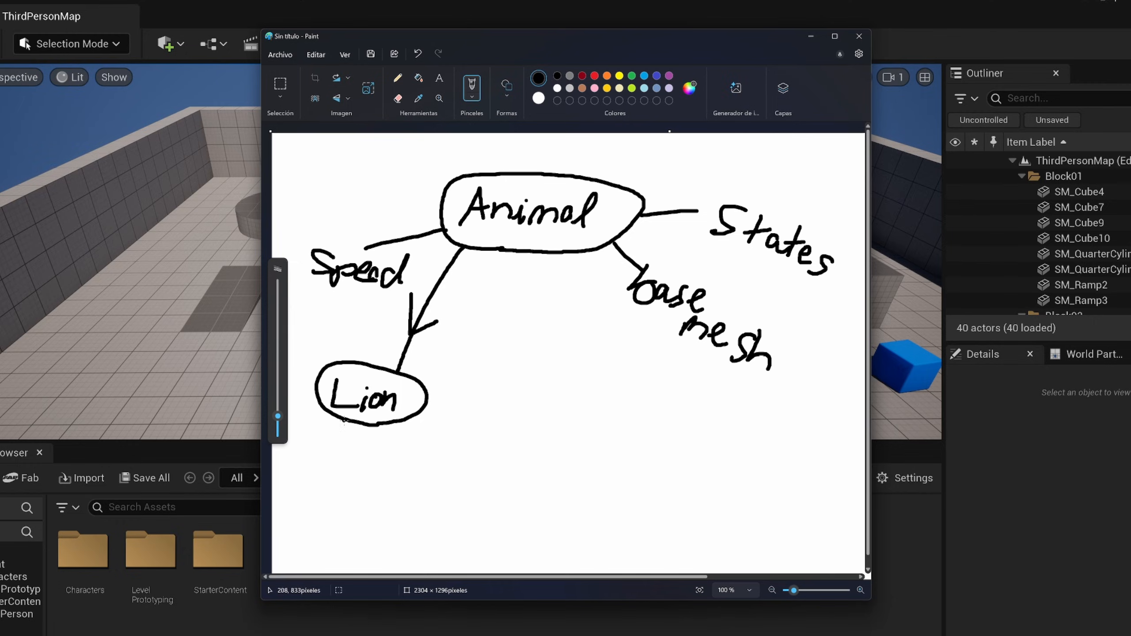
drag(336, 417, 320, 468)
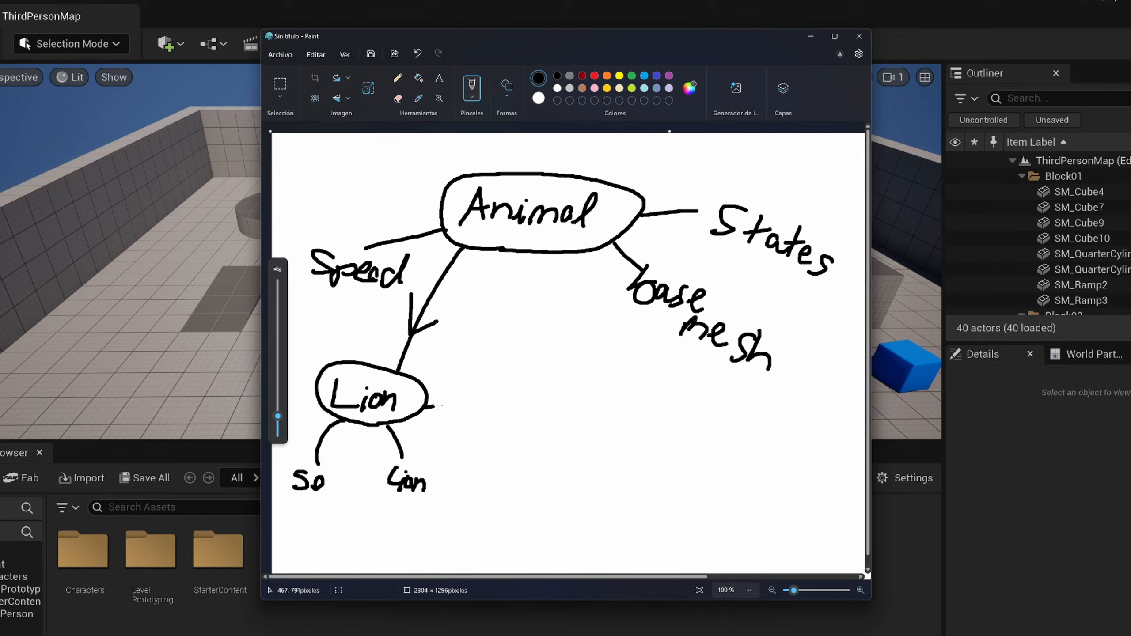
- Mark Lion as passive and add an arrow to a Horse bubble with horse noted under its branch
drag(433, 408, 470, 430)
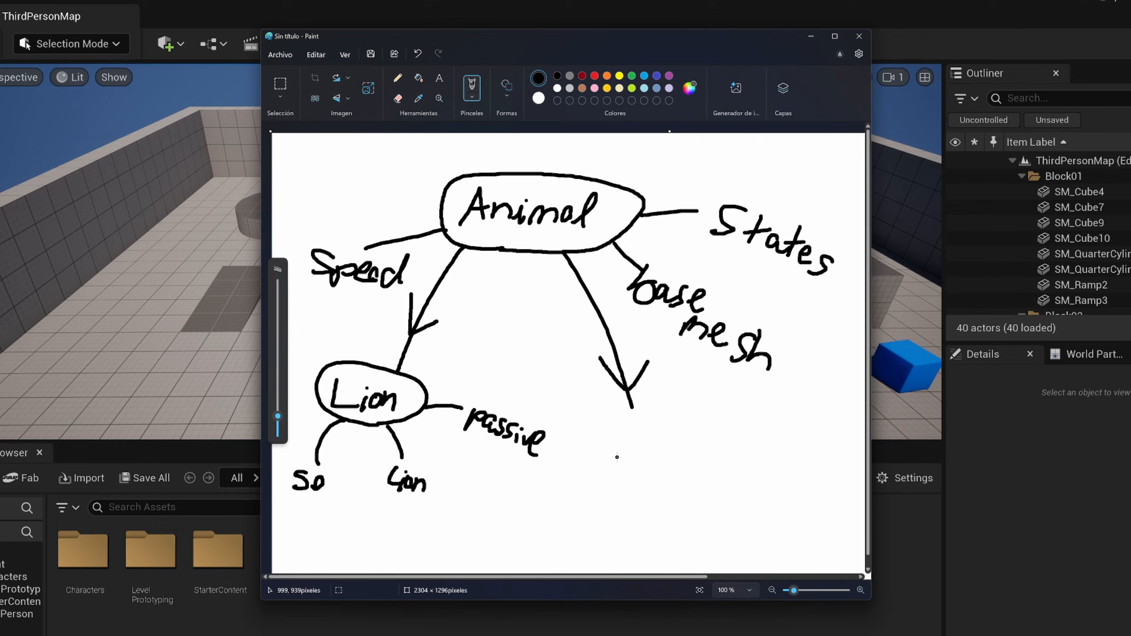
text(H)
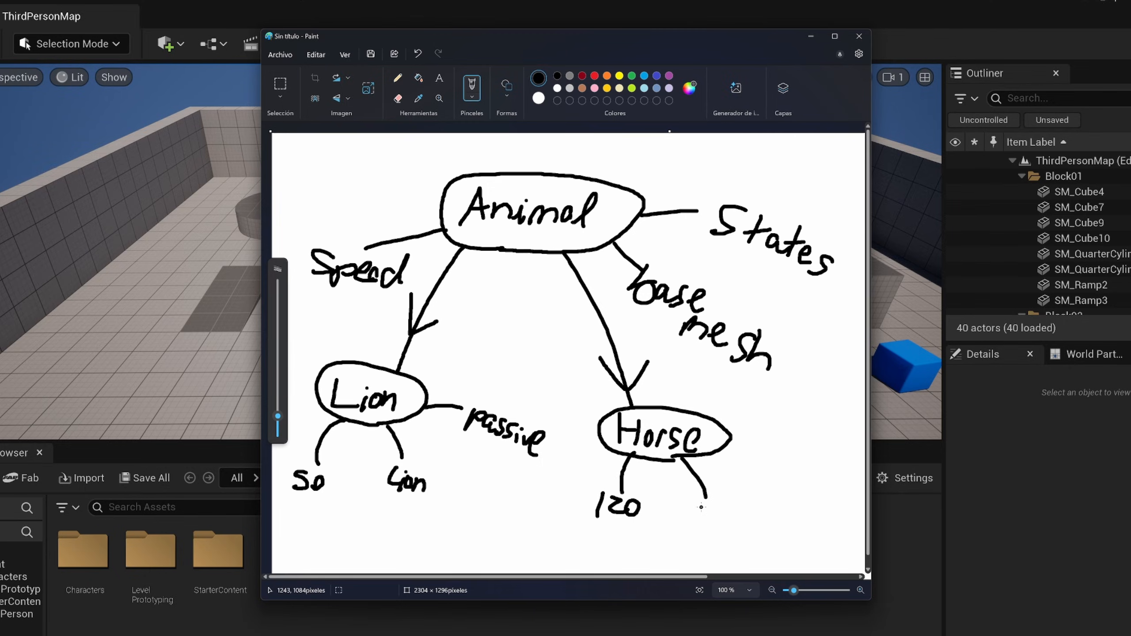
drag(700, 497, 747, 512)
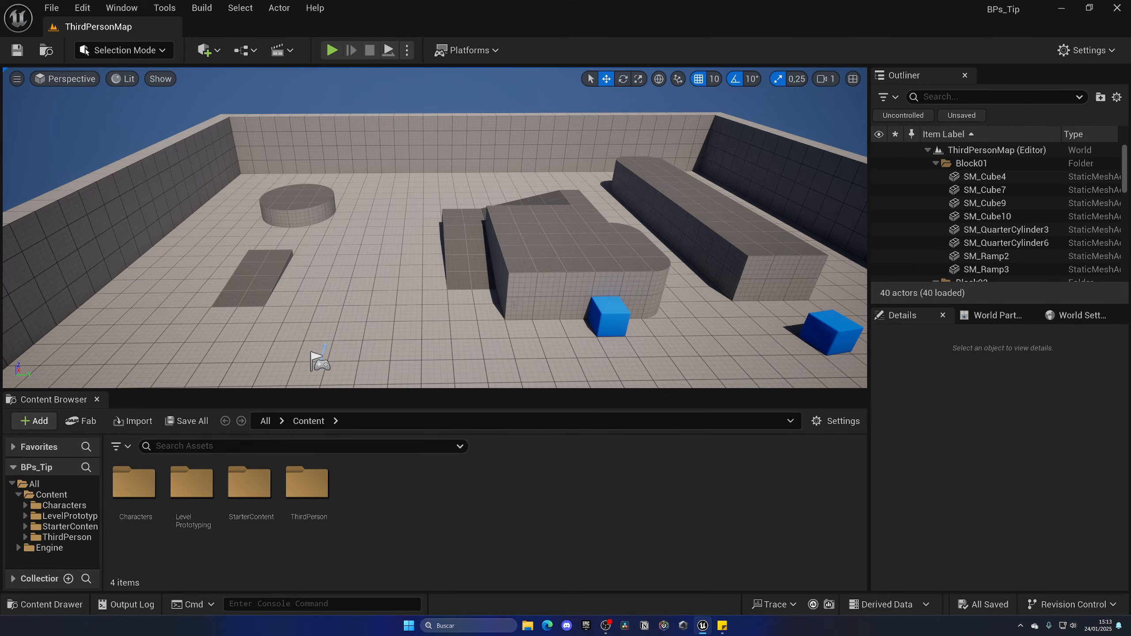
- Start a new Blueprint Class from the Add menu inside the empty Animals folder
click(34, 420)
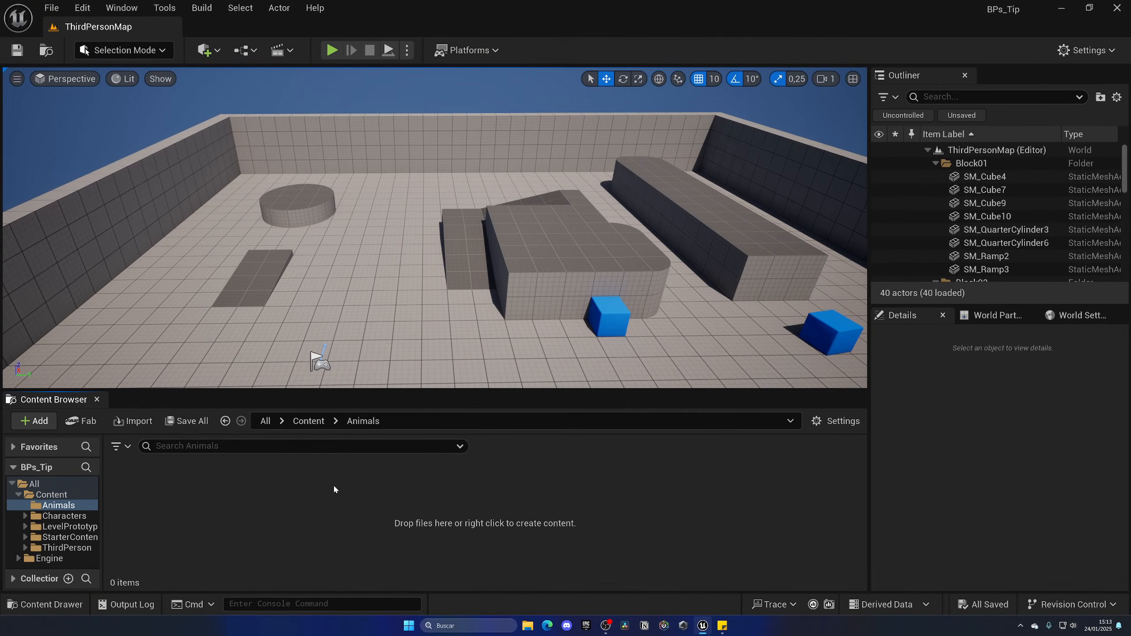
click(34, 421)
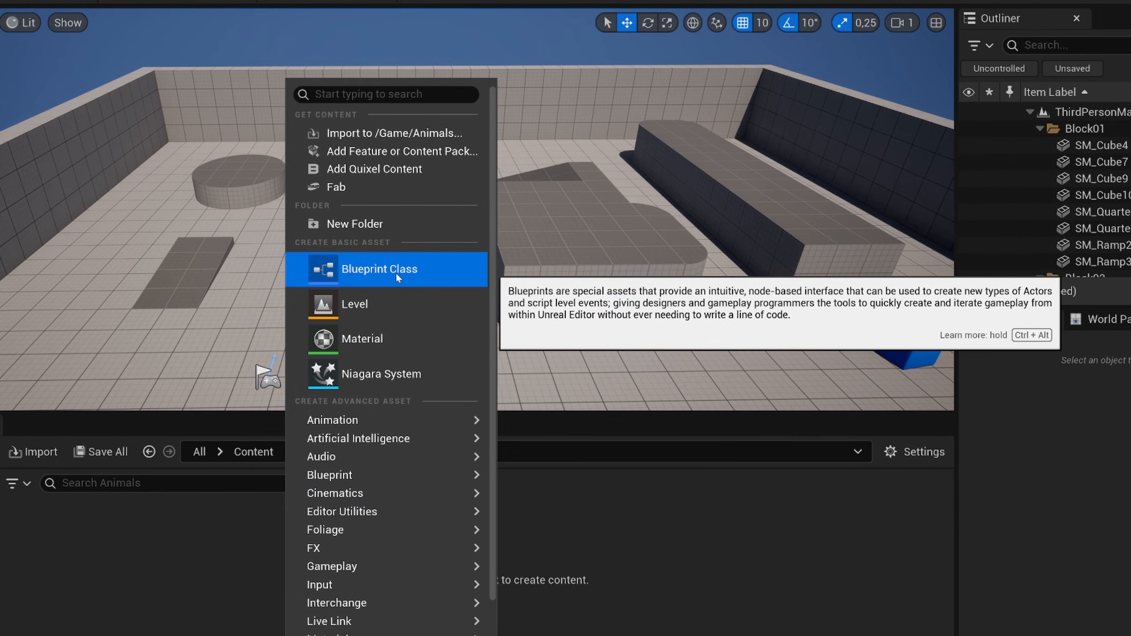
click(380, 269)
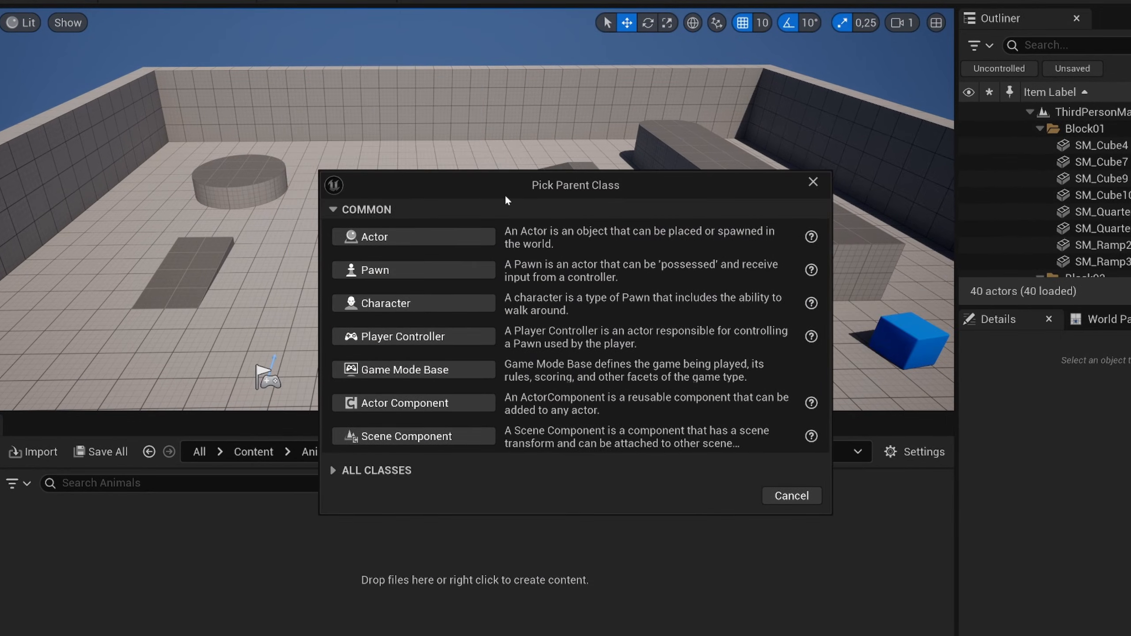
mouse_move(584, 200)
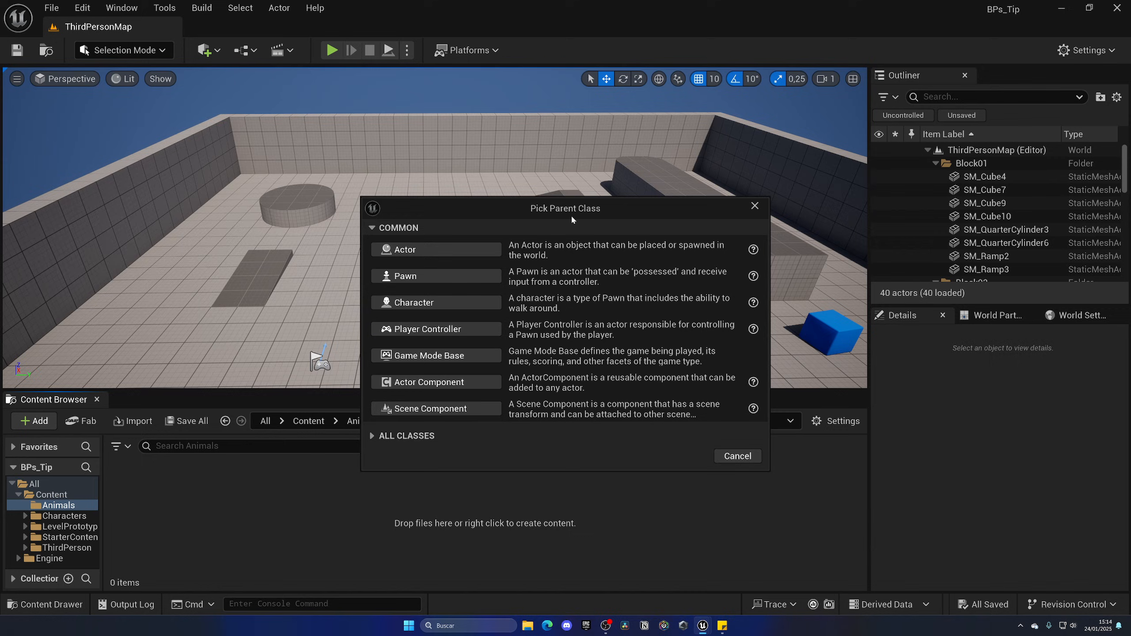
mouse_move(547, 375)
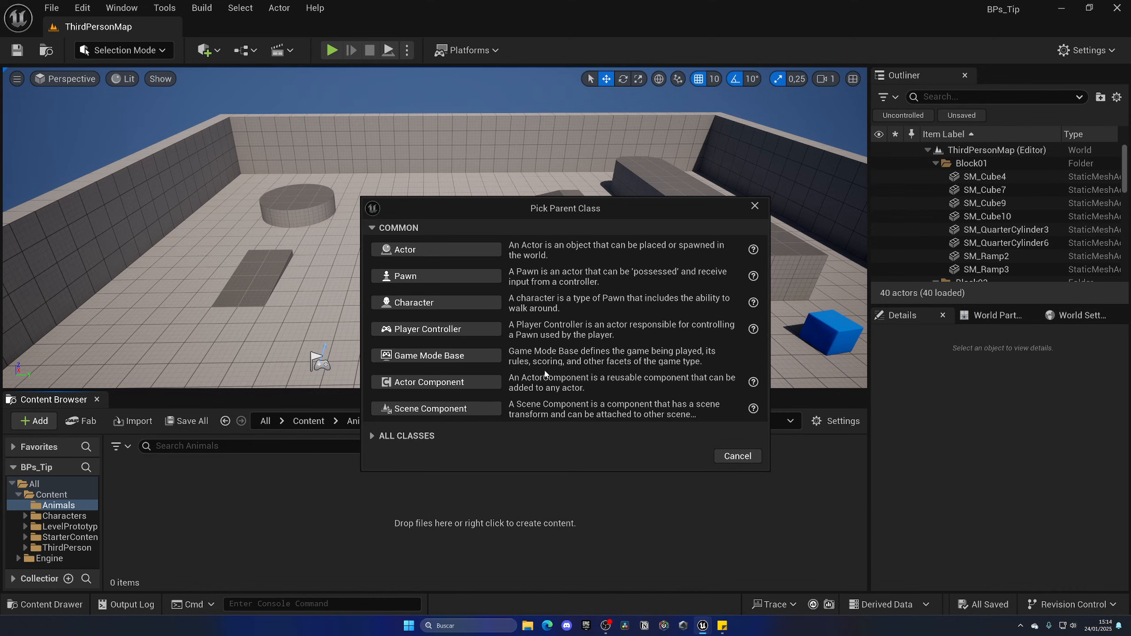
mouse_move(543, 399)
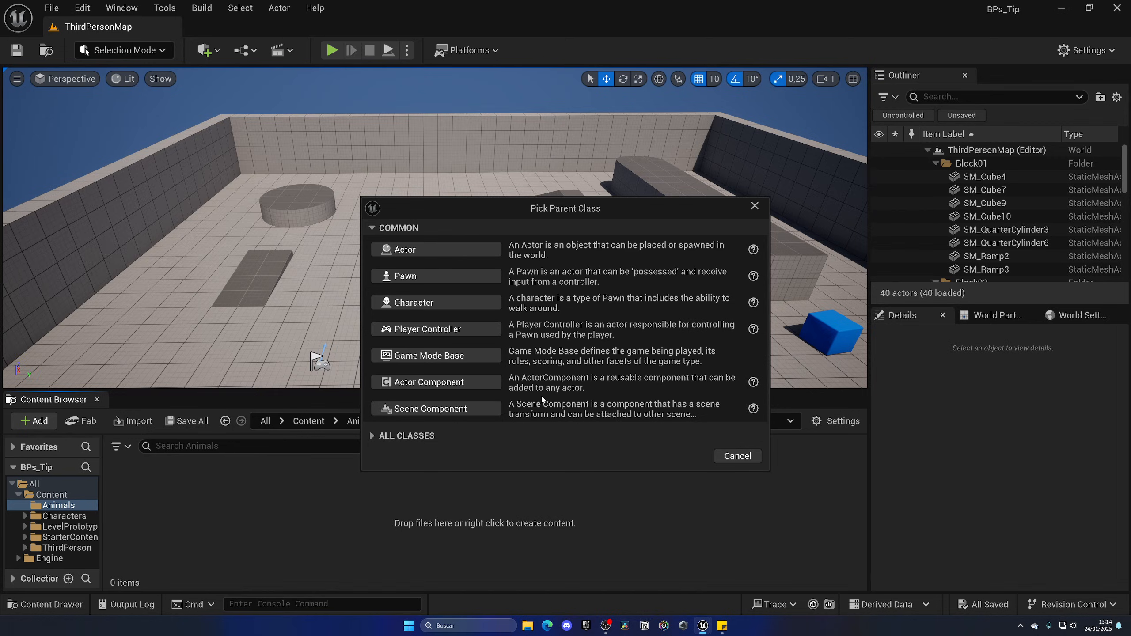
mouse_move(442, 302)
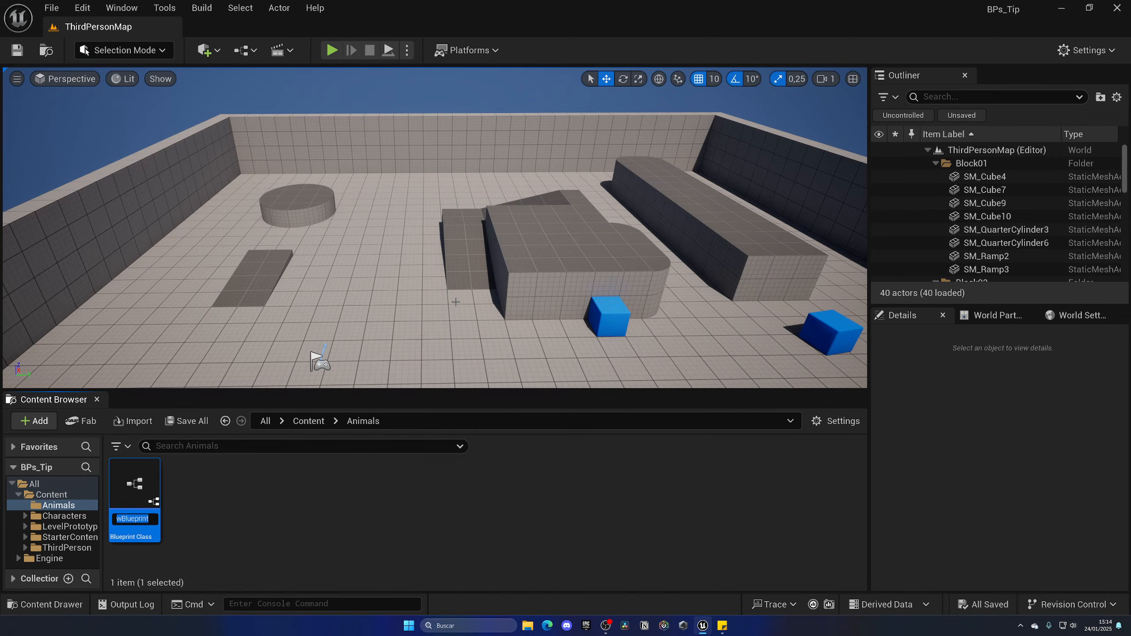
- Name the blueprint BP_Animal, assign SkeletalCube to its Mesh component and add a new variable
text(BP_Animal)
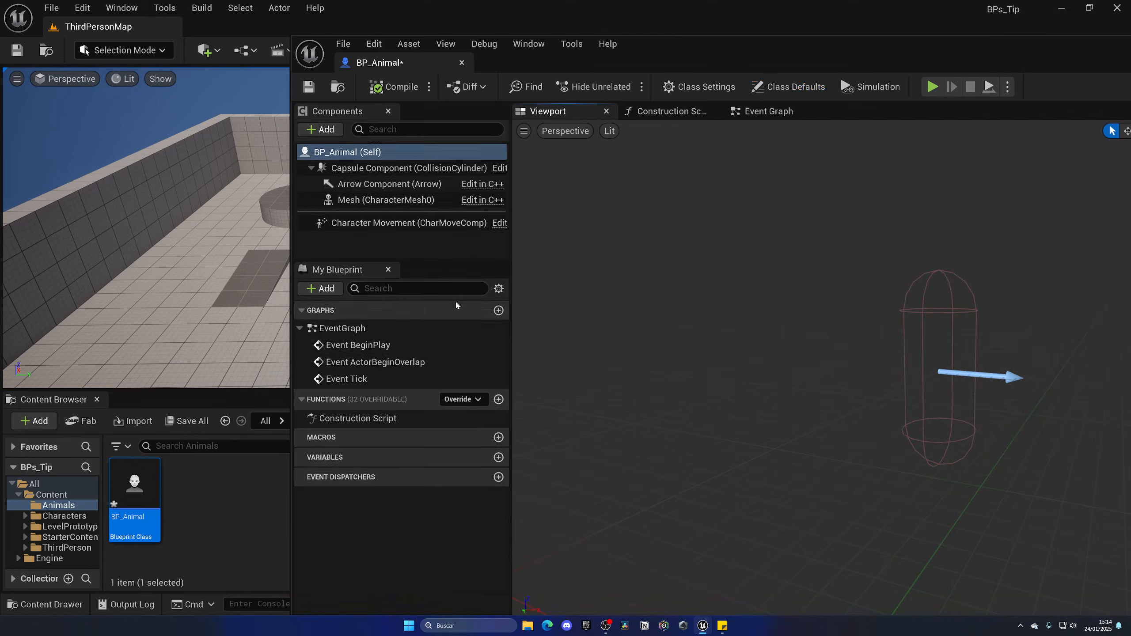
click(788, 87)
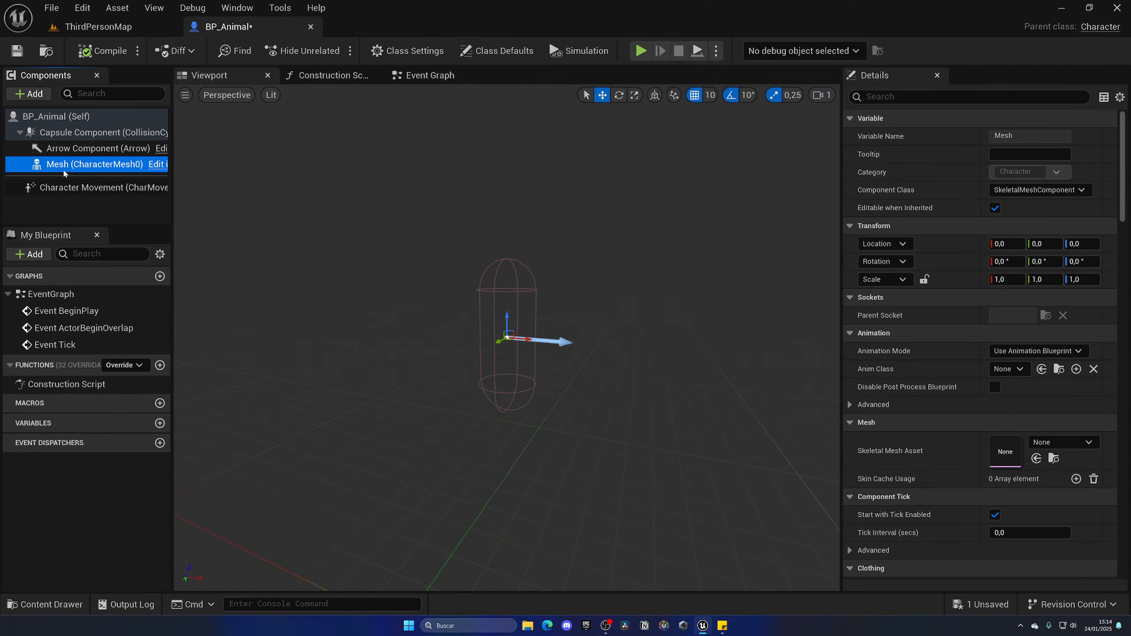
mouse_move(79, 170)
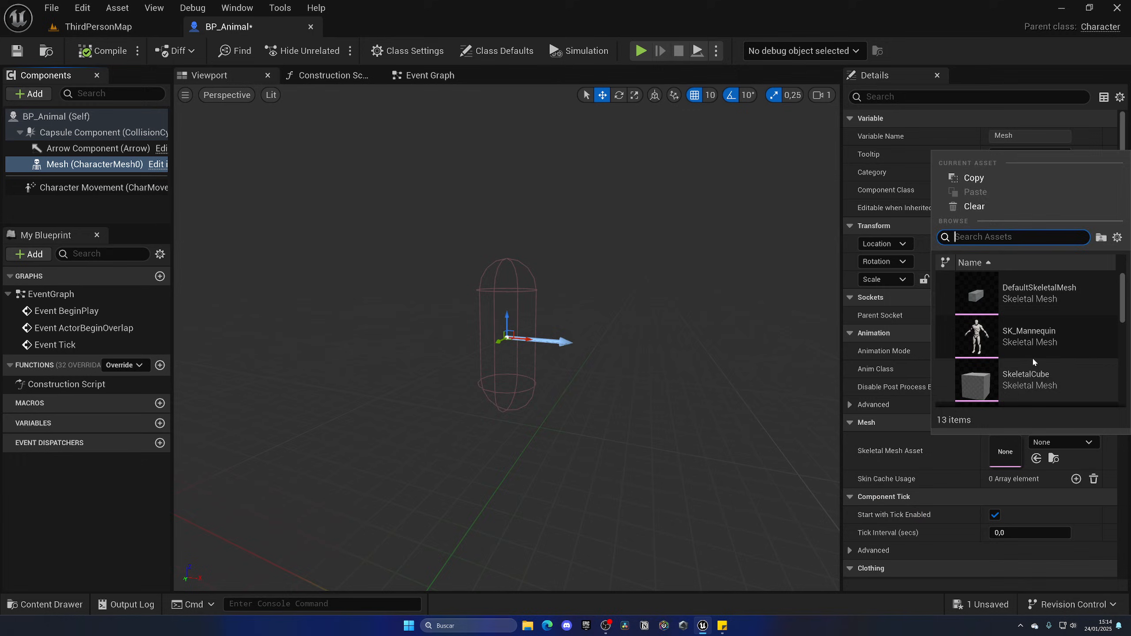
click(1027, 380)
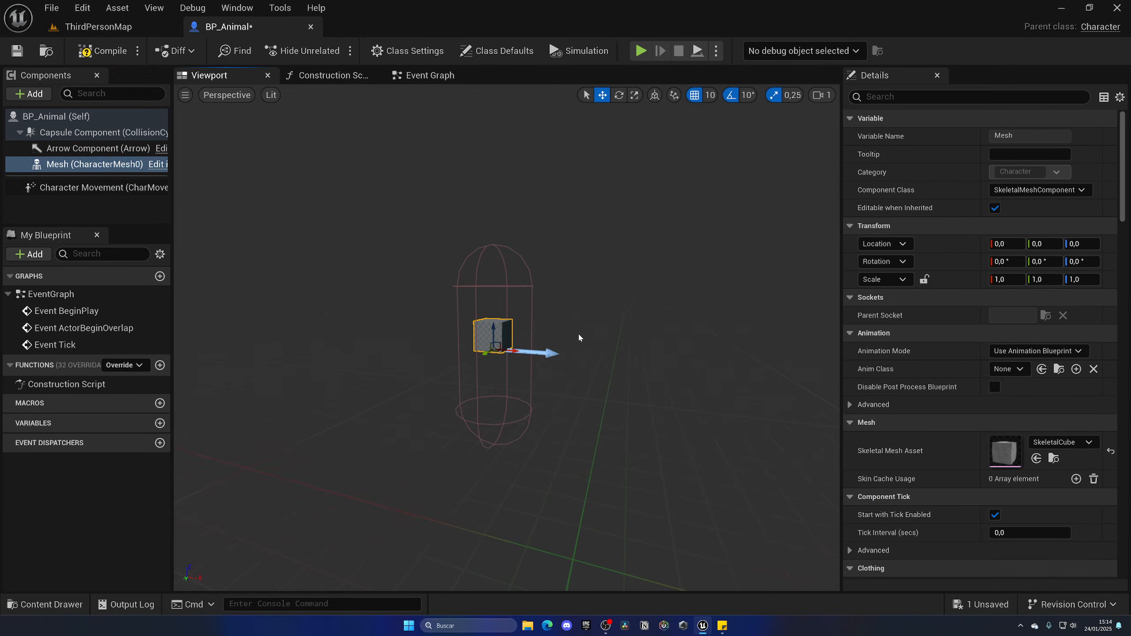
mouse_move(457, 464)
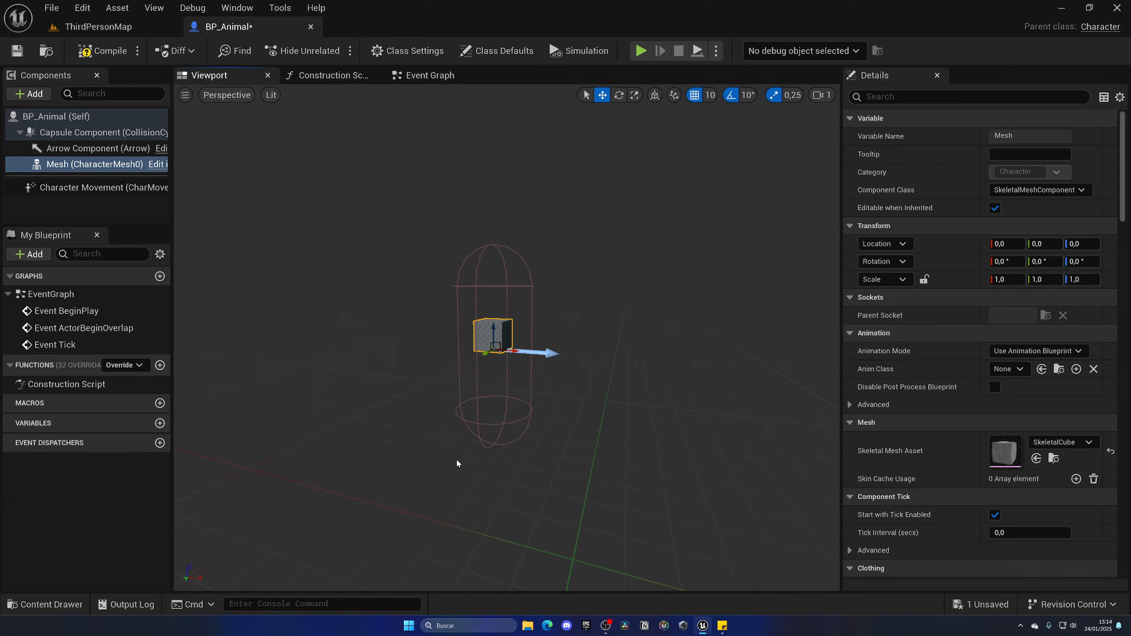
mouse_move(484, 393)
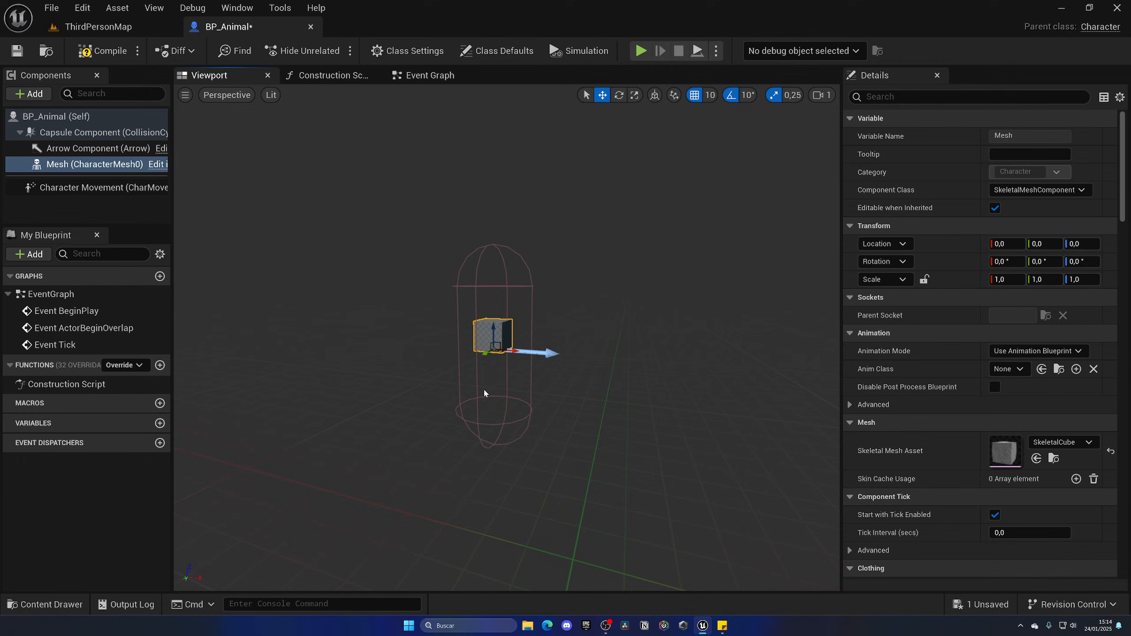
mouse_move(538, 379)
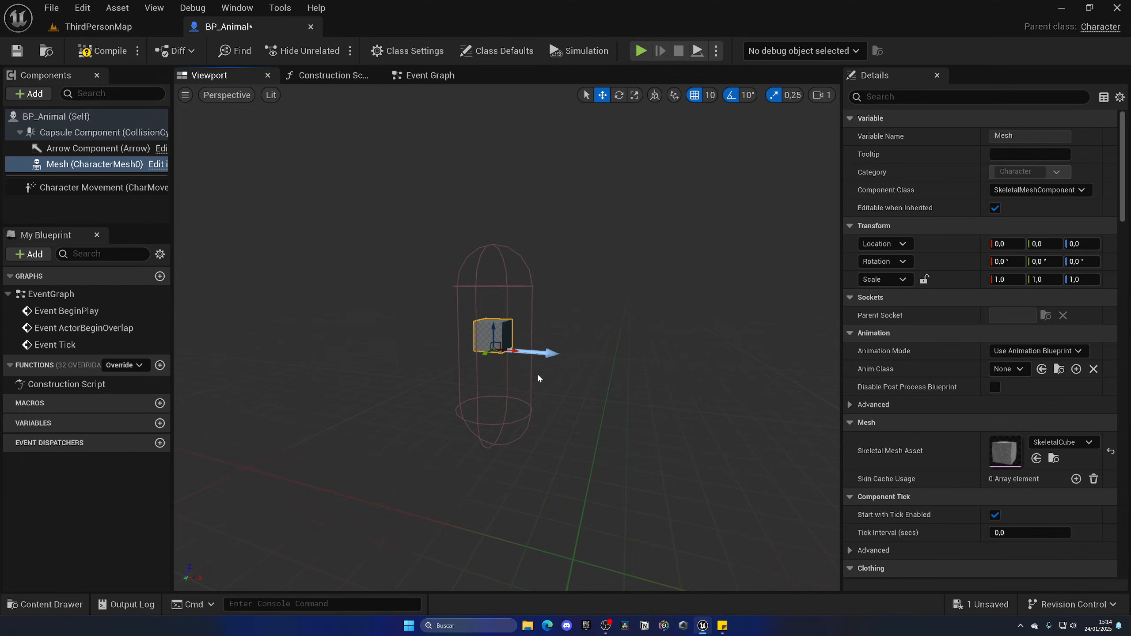
click(428, 75)
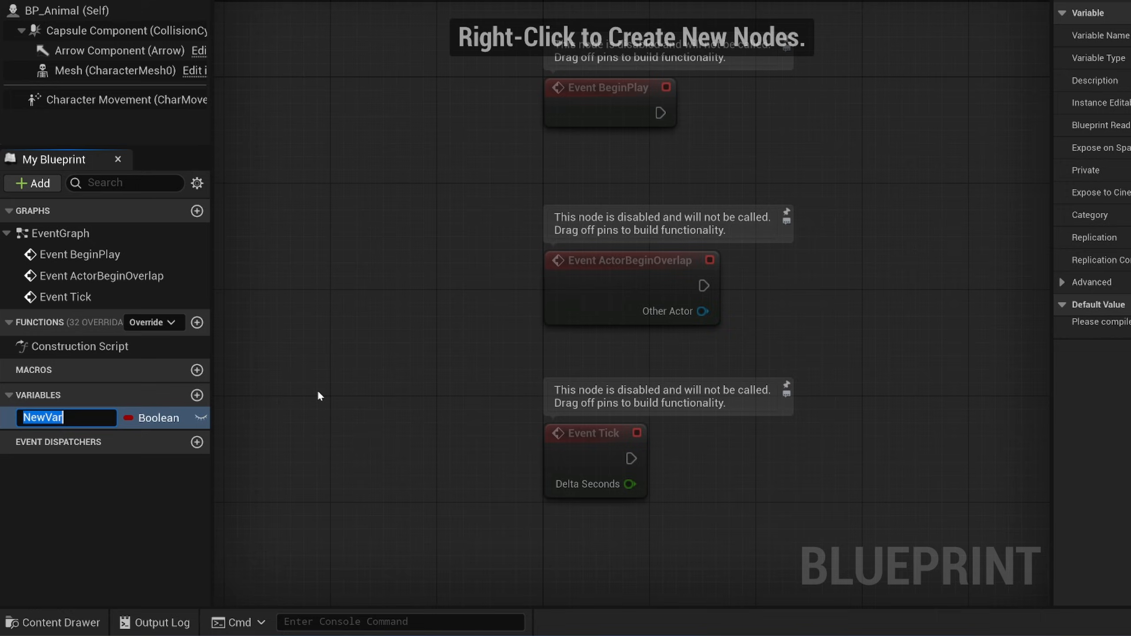
- Create a speed Float variable and a state String variable defaulting to Passive
text(speed)
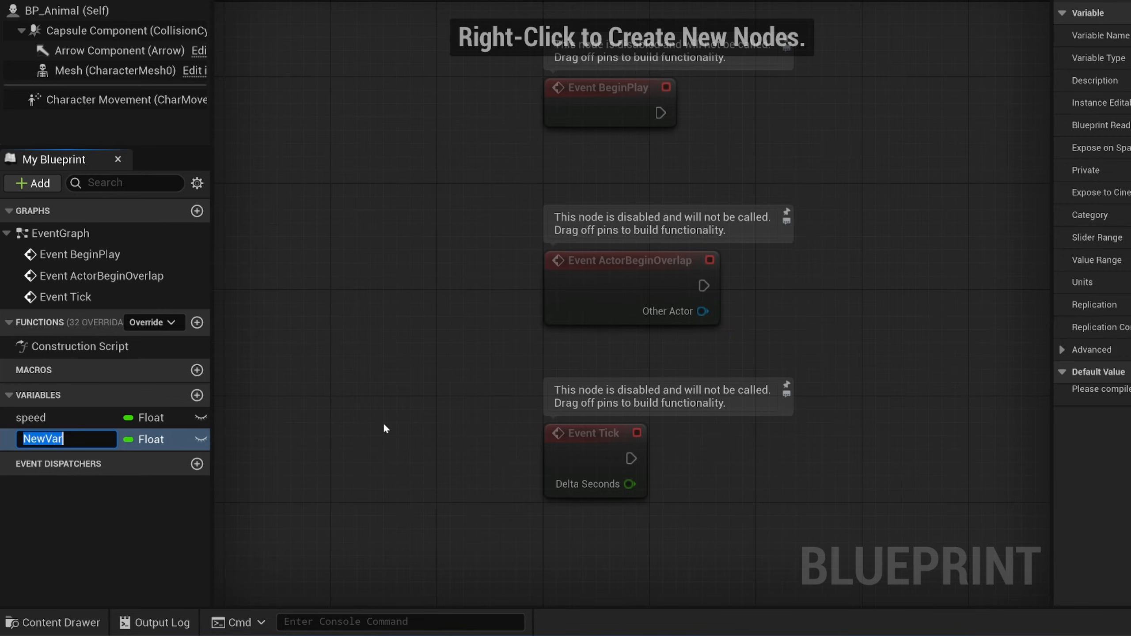
text(state)
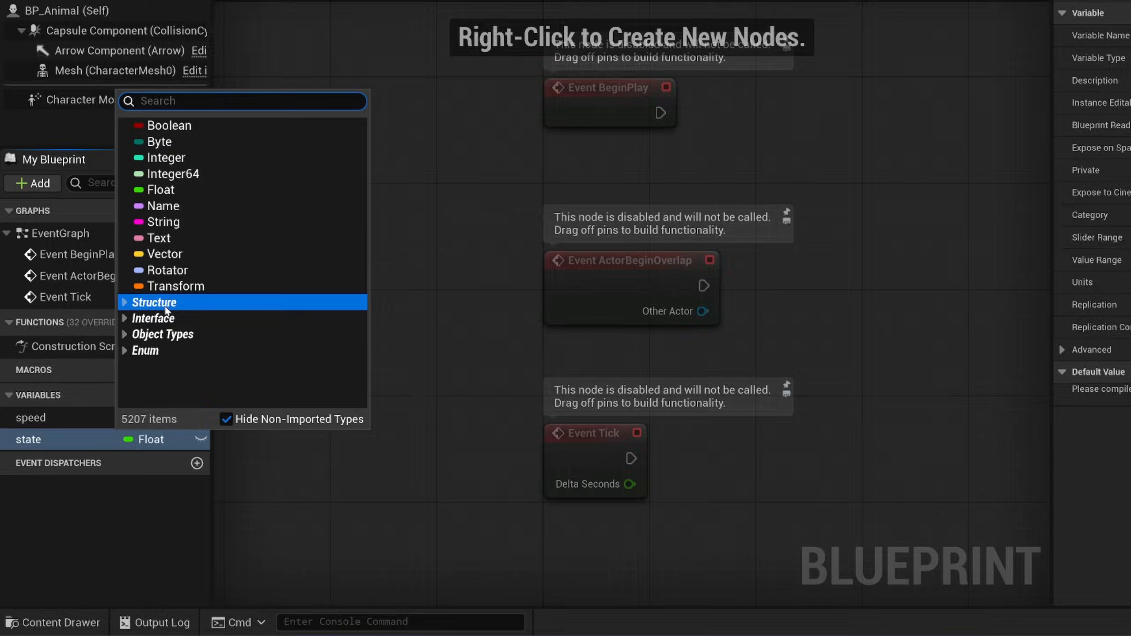
mouse_move(169, 269)
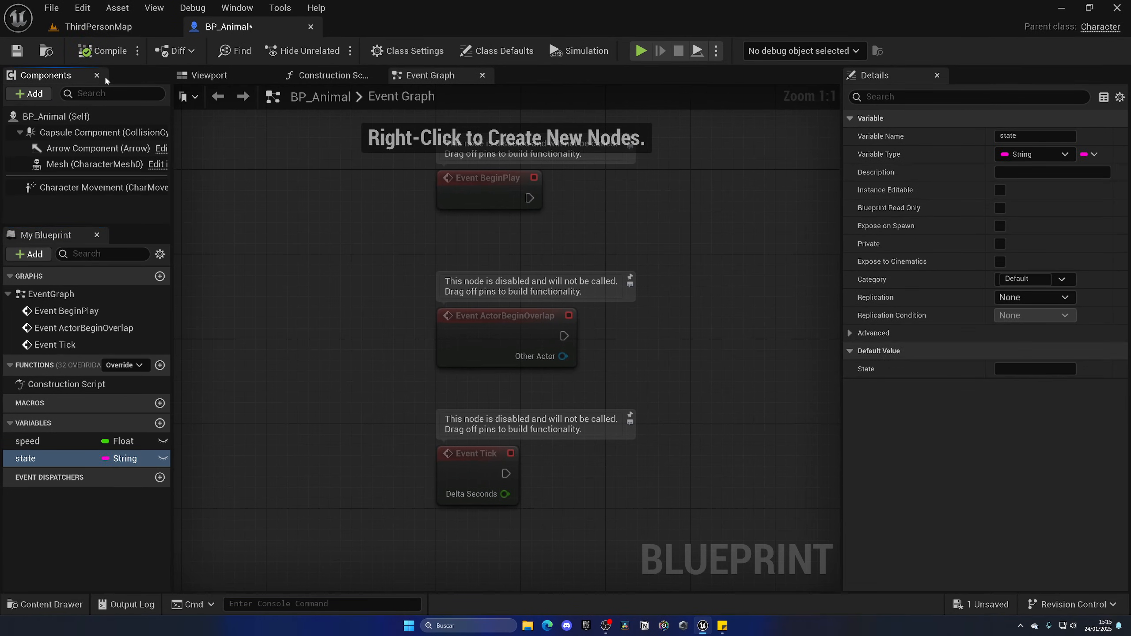
text(Passive)
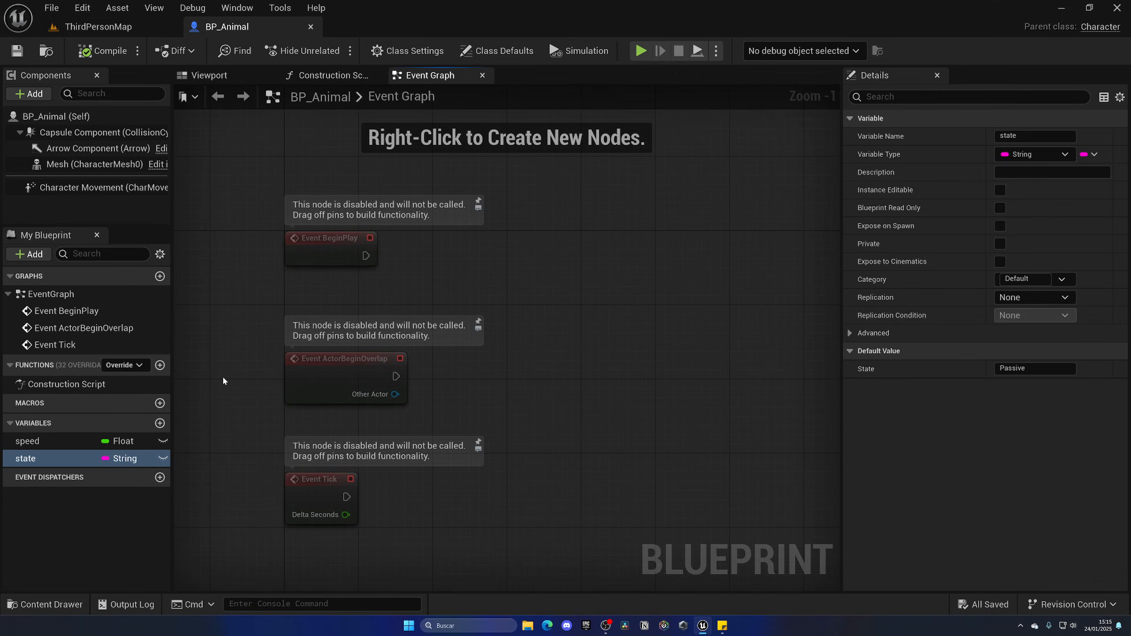
mouse_move(206, 90)
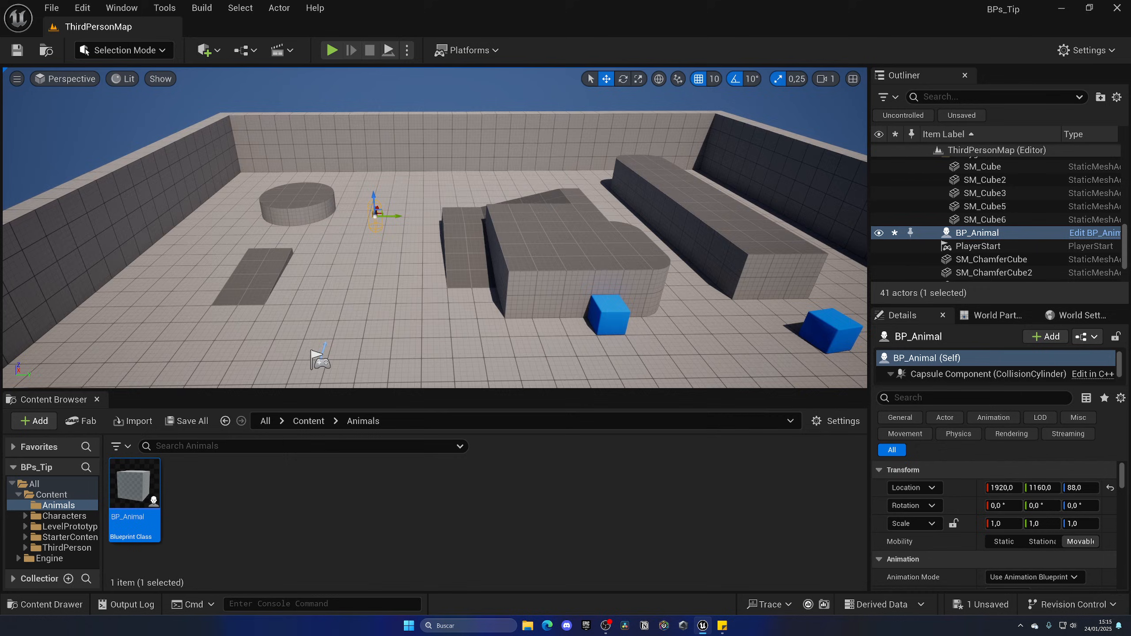
- Play-test the level with BP_Animal placed, take control, then stop the session
click(332, 50)
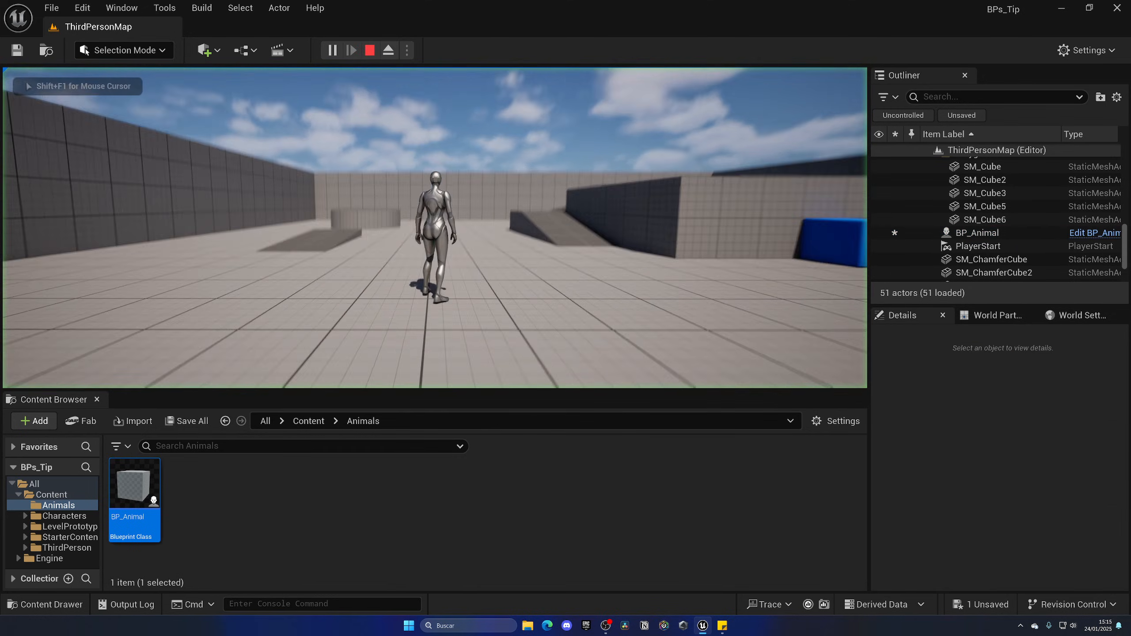
click(351, 49)
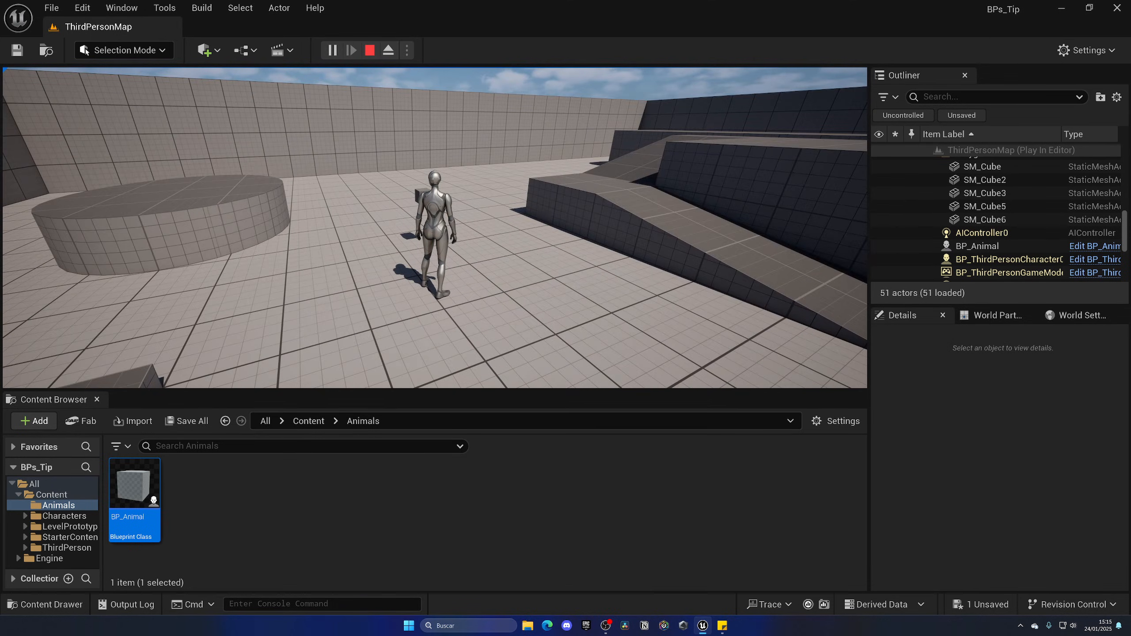
click(369, 50)
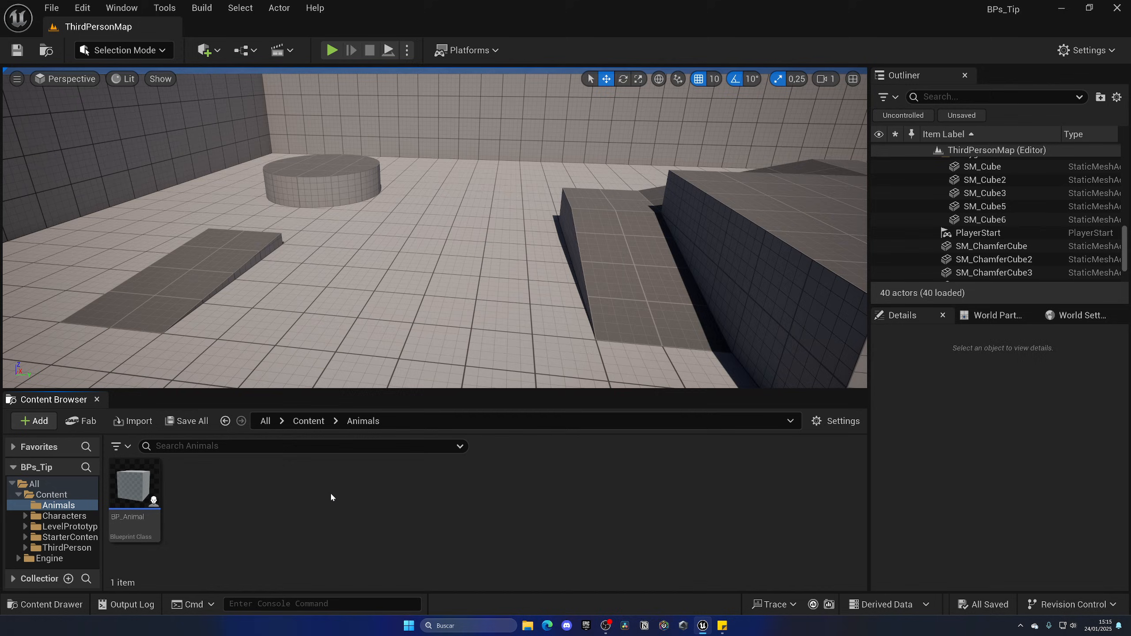
mouse_move(134, 482)
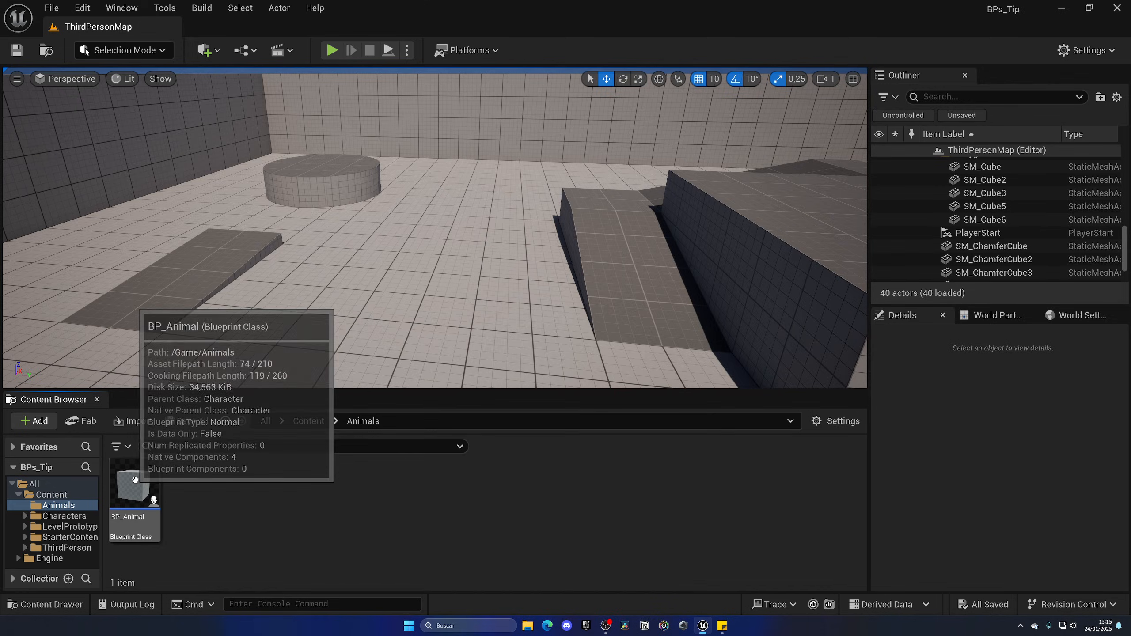
- Start another new Blueprint Class from the Add menu in the Animals folder
right_click(133, 483)
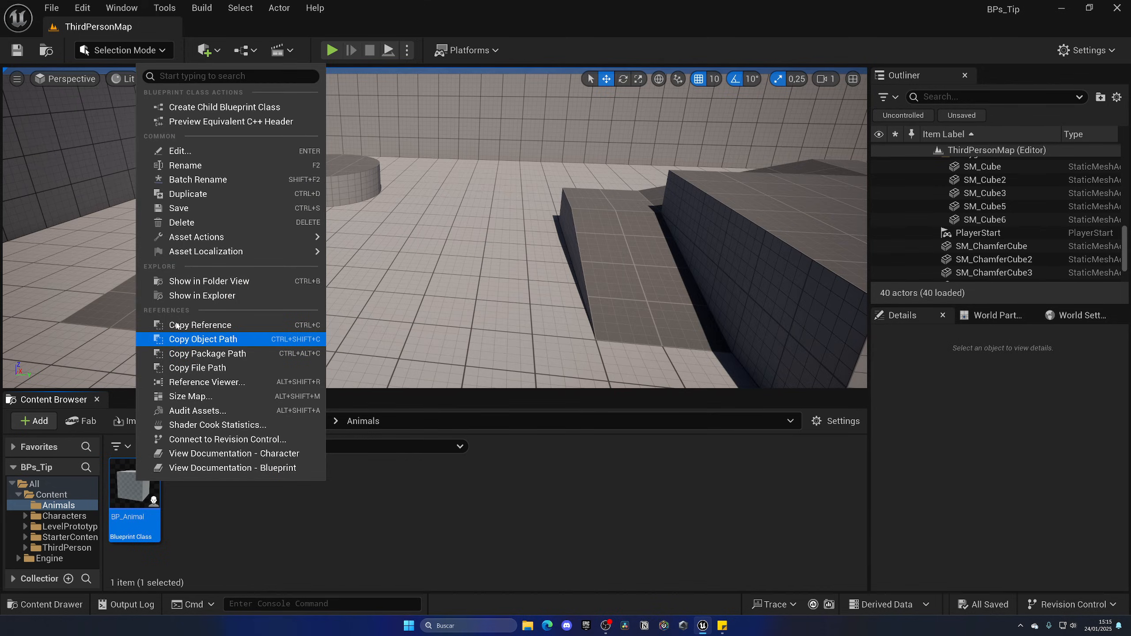
click(224, 107)
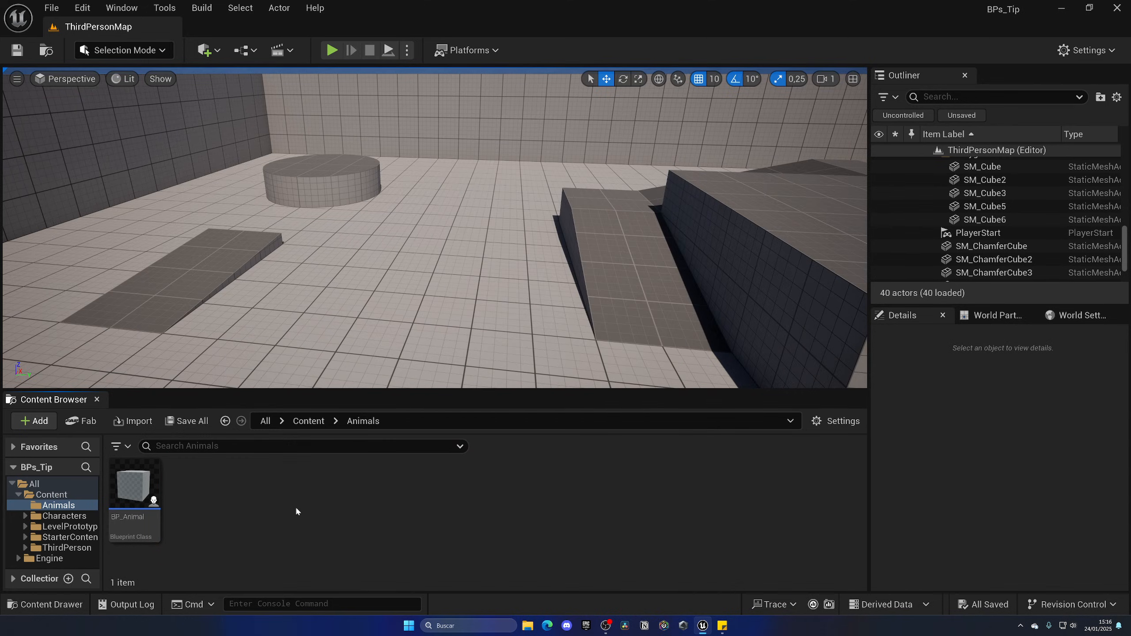
click(34, 421)
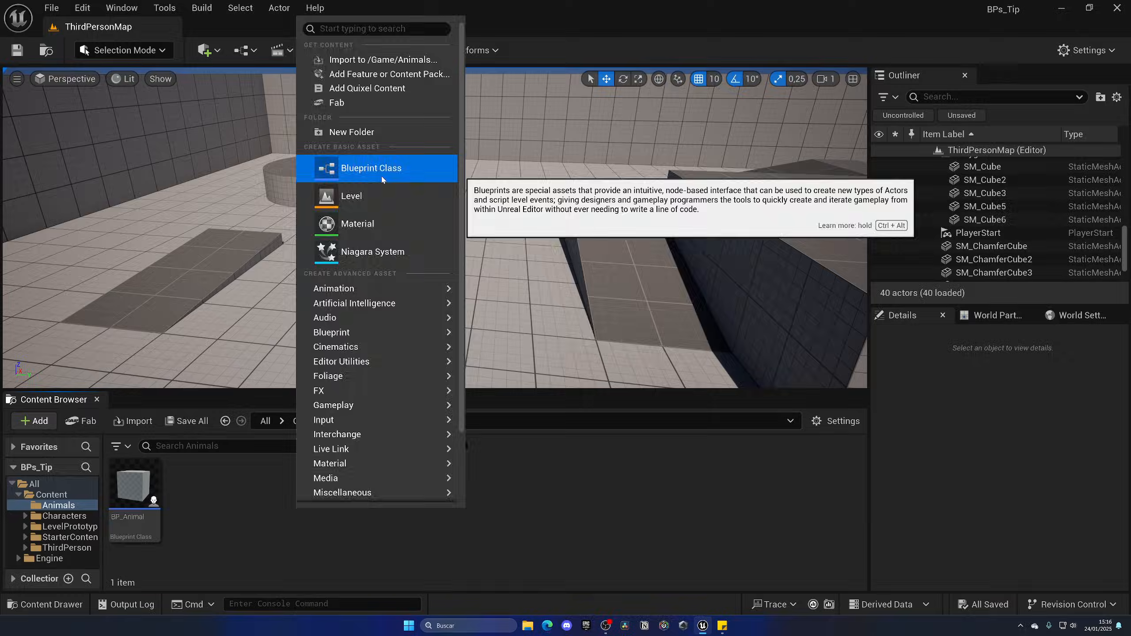
click(371, 167)
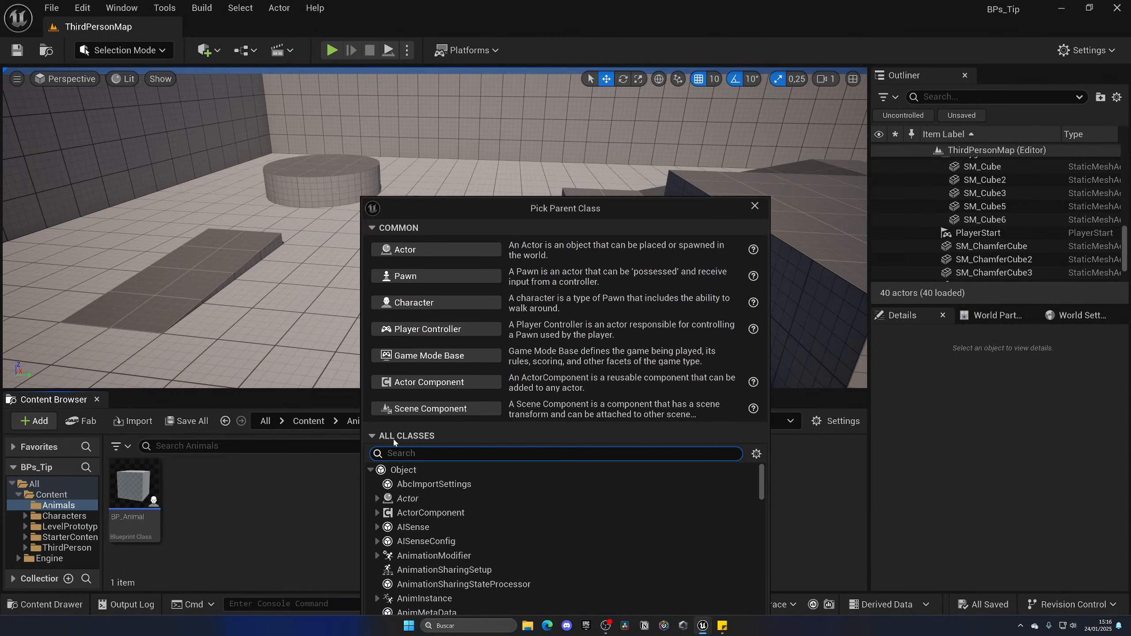
- Search 'animal' in All Classes and select BP_Animal as the parent class
text(animal)
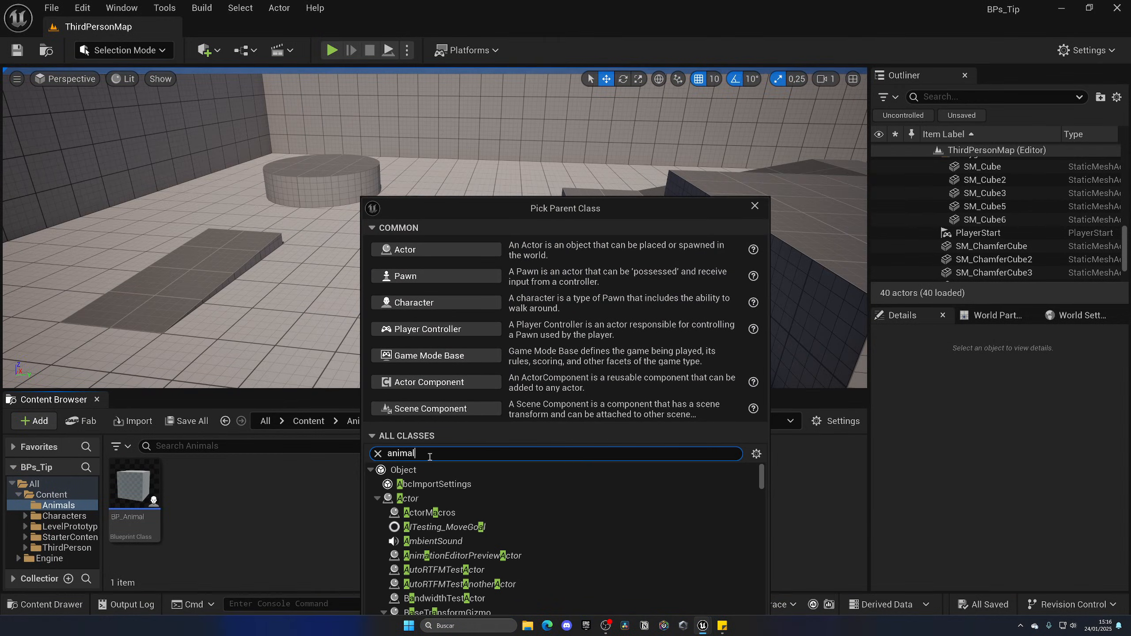
click(443, 526)
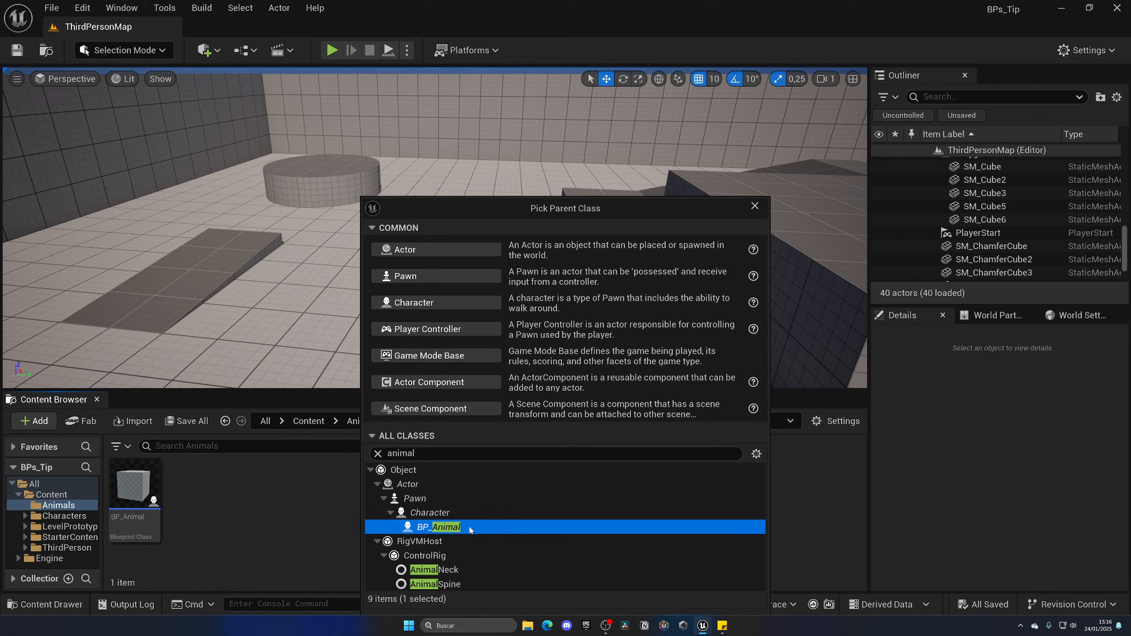
drag(566, 208, 560, 131)
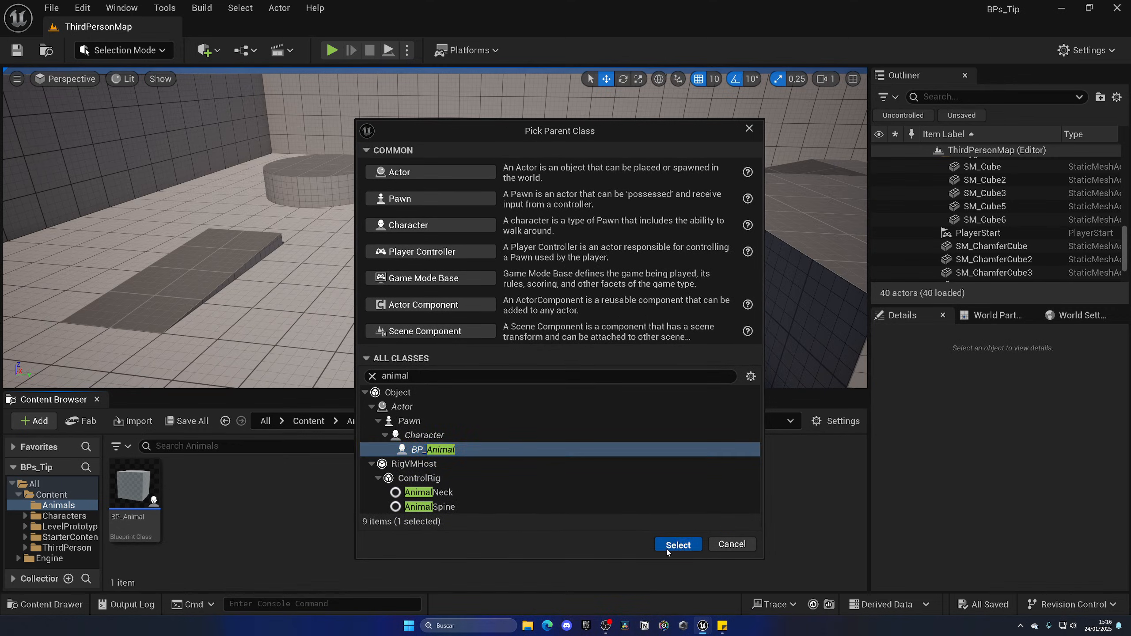
click(677, 545)
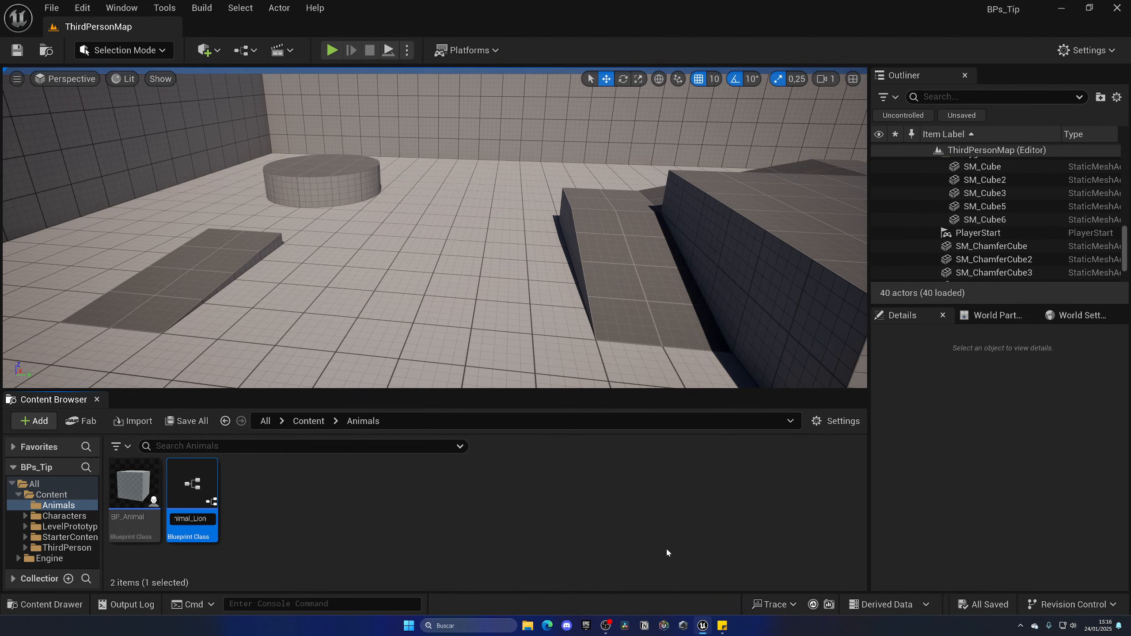
- In BP_Animal_Lion's Class Defaults set Speed to 200 and change the State value
double_click(191, 483)
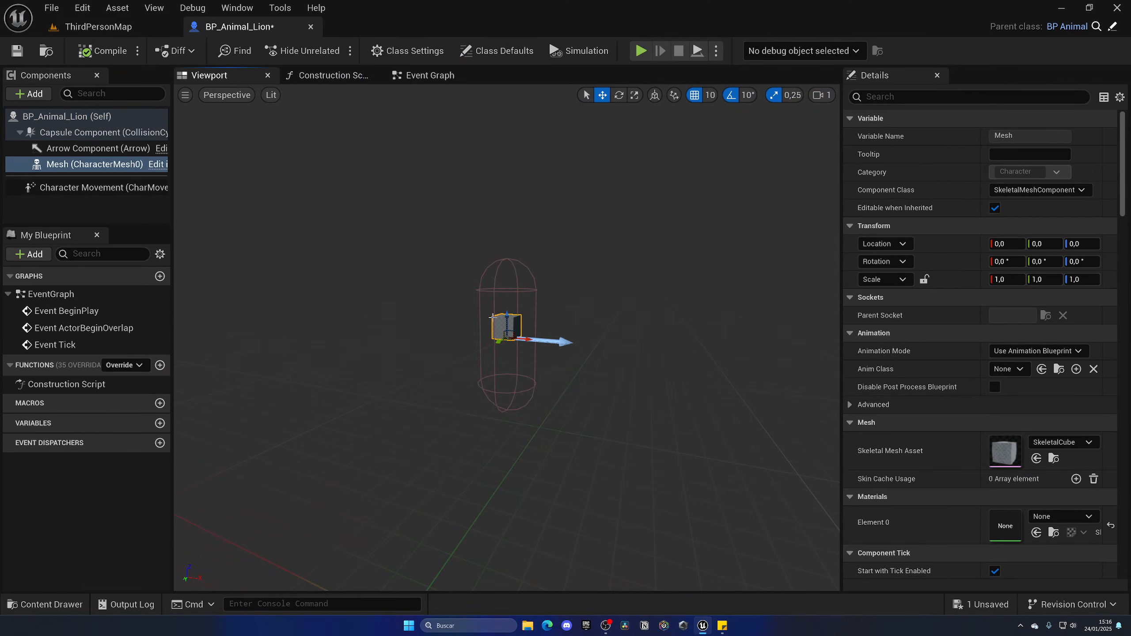
click(496, 50)
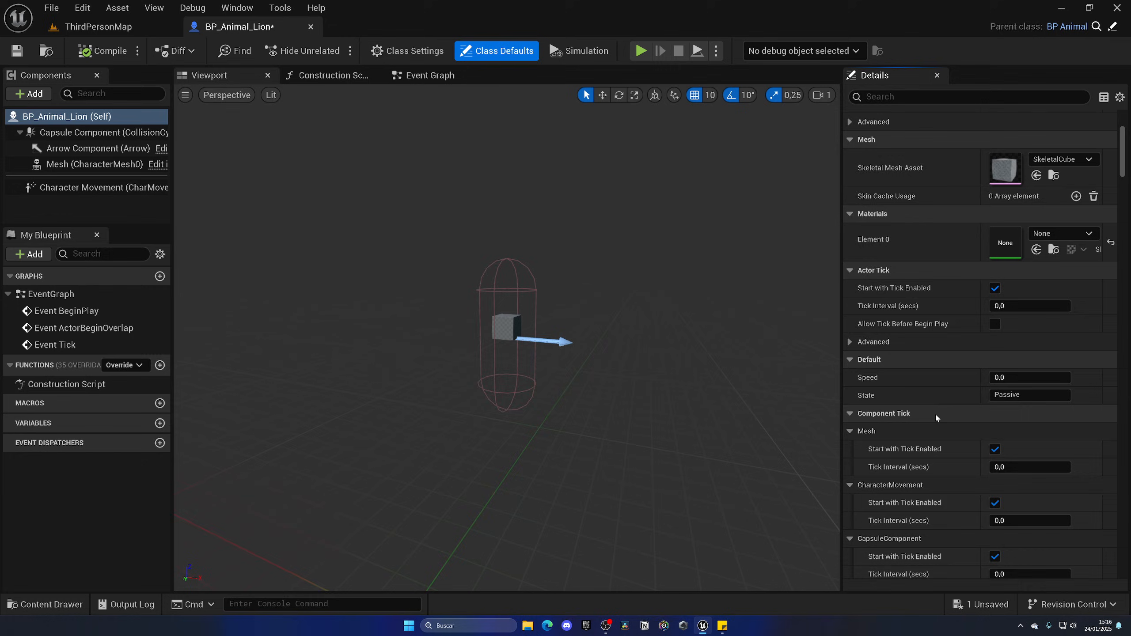
scroll(down, 3)
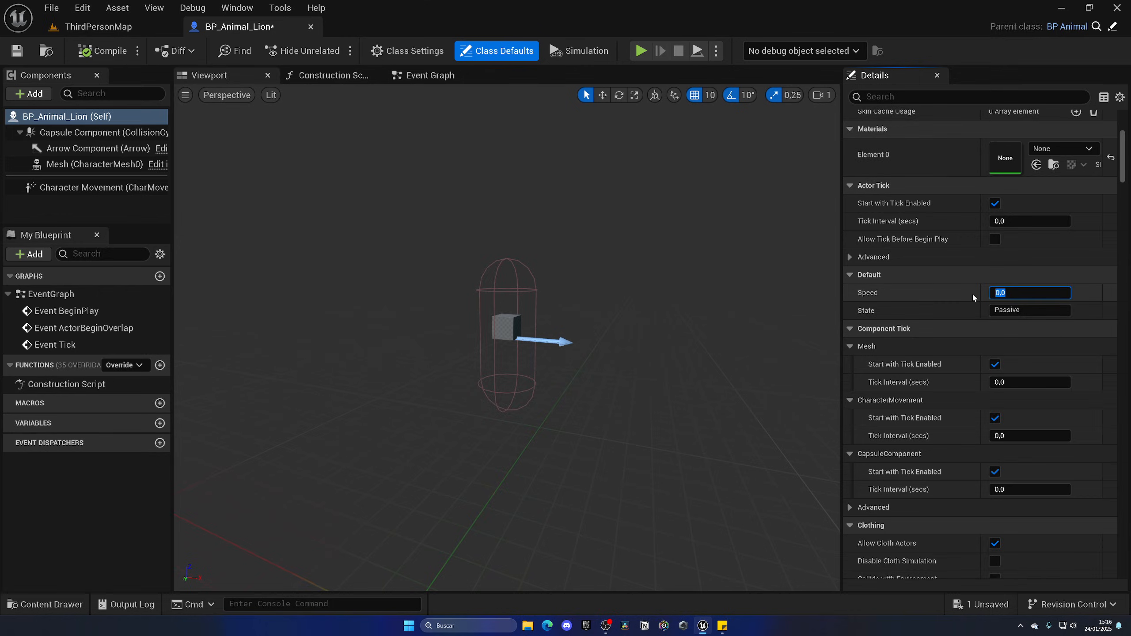
text(200,0)
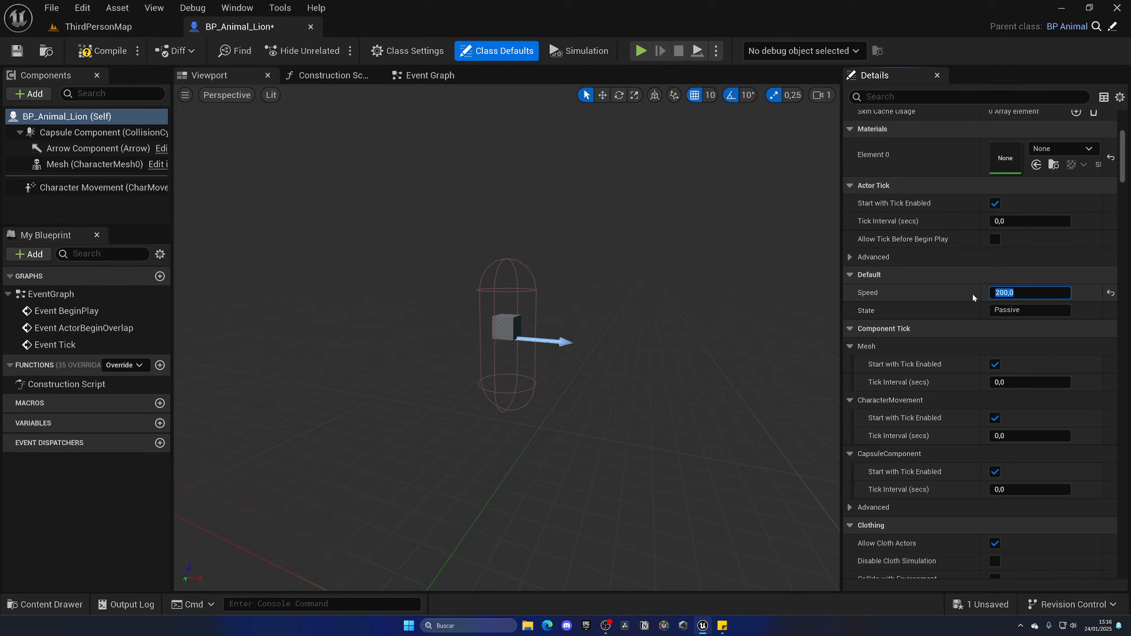
text(www)
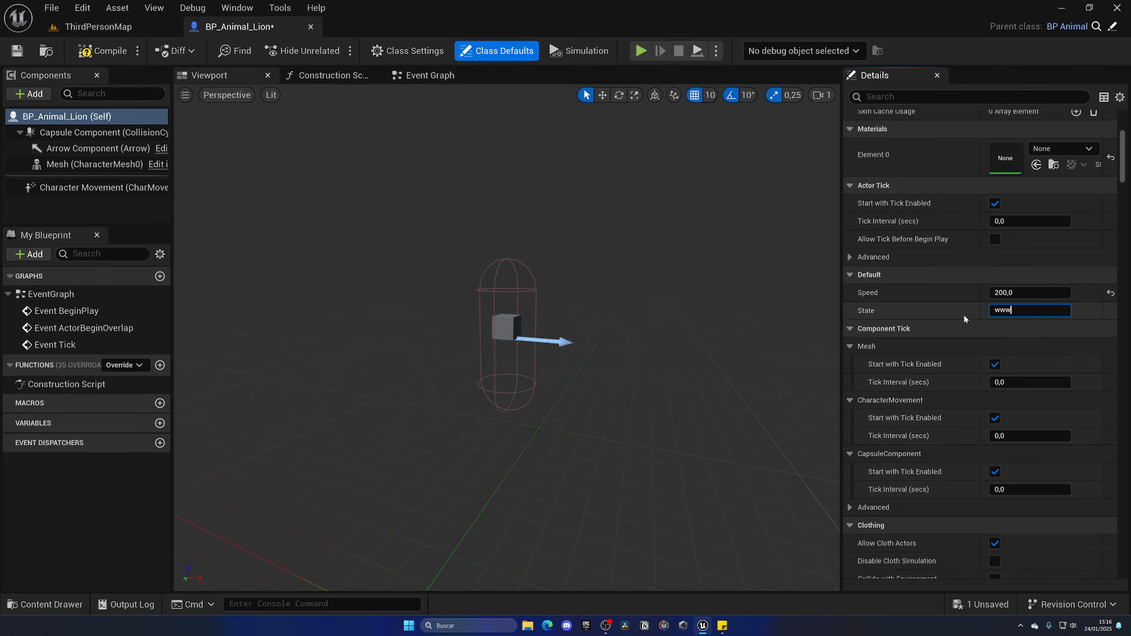
click(94, 163)
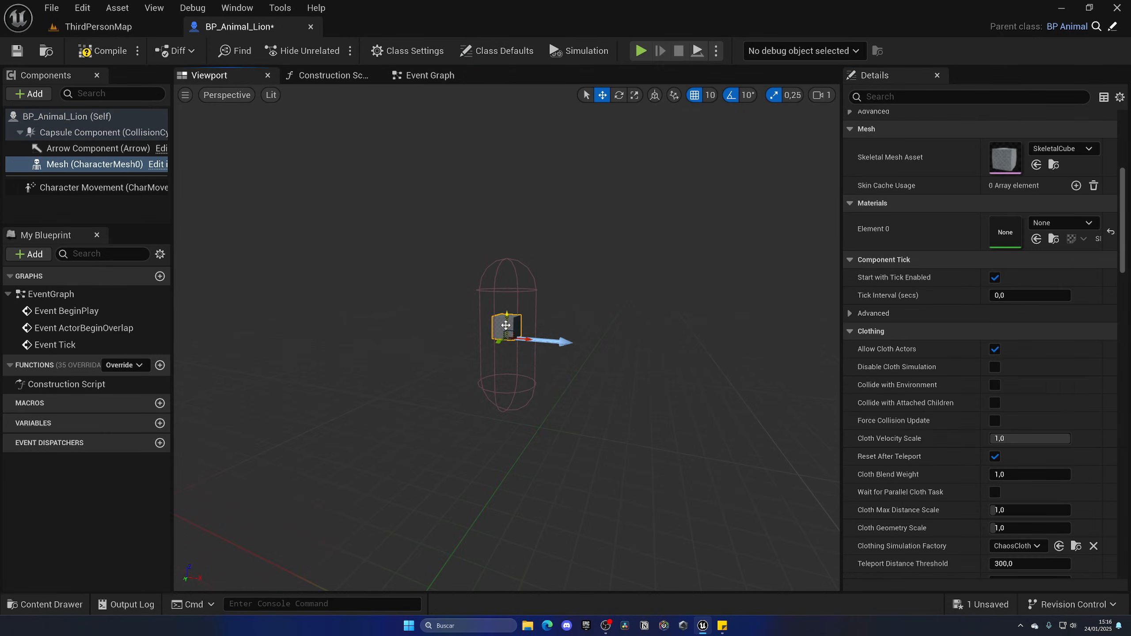
- Give BP_Animal_Lion the SK_Mannequin skeletal mesh, compile, and return to ThirdPersonMap
click(1088, 148)
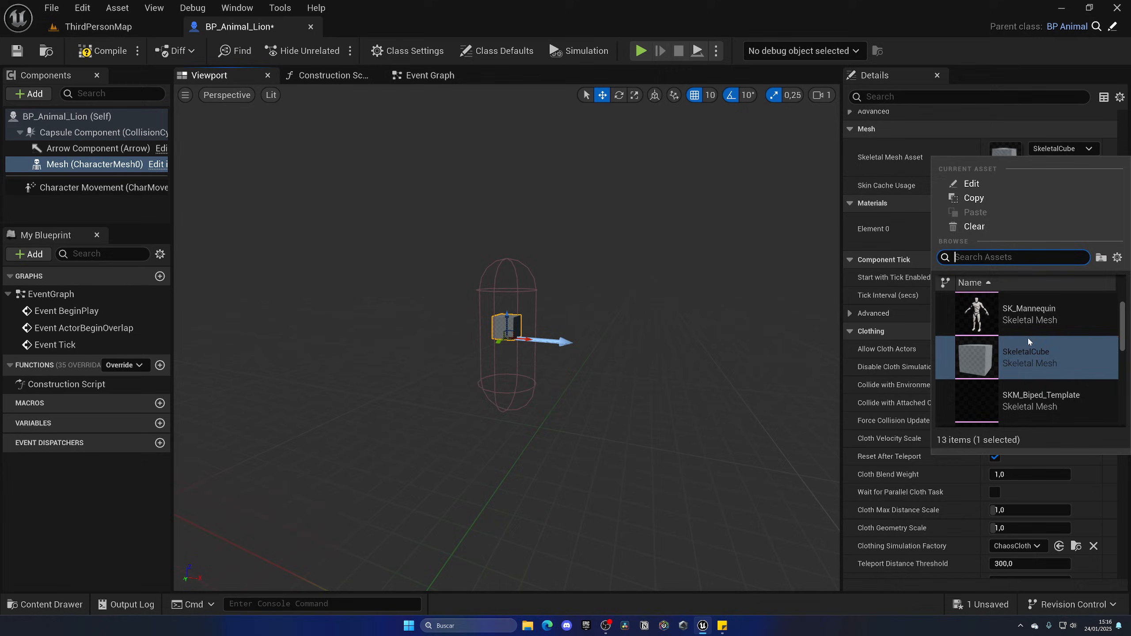
click(1029, 314)
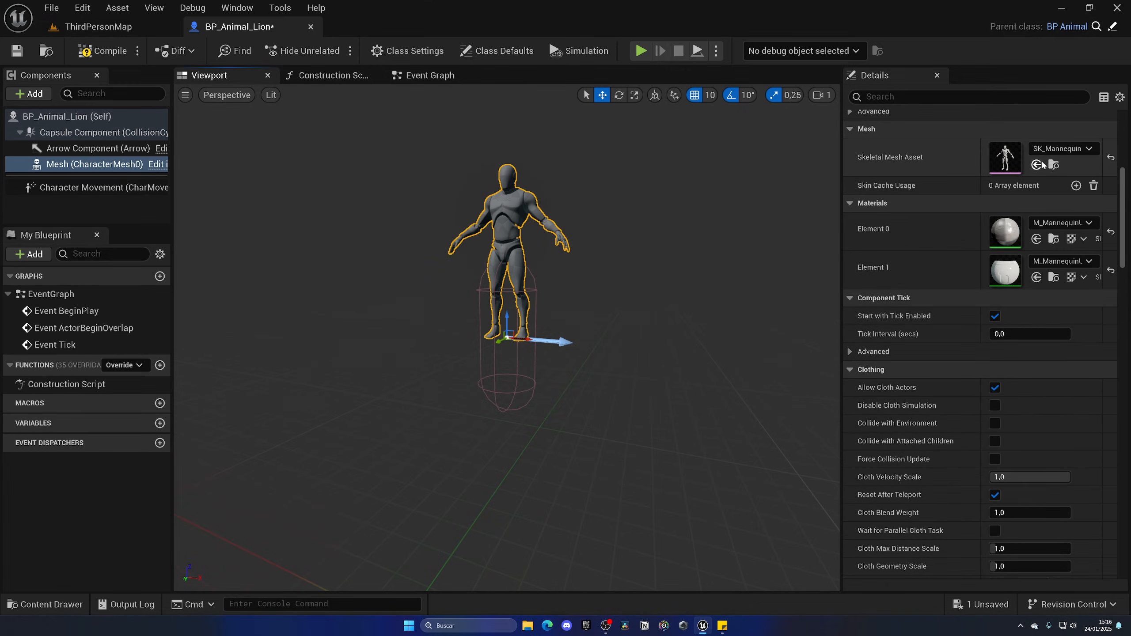
click(109, 51)
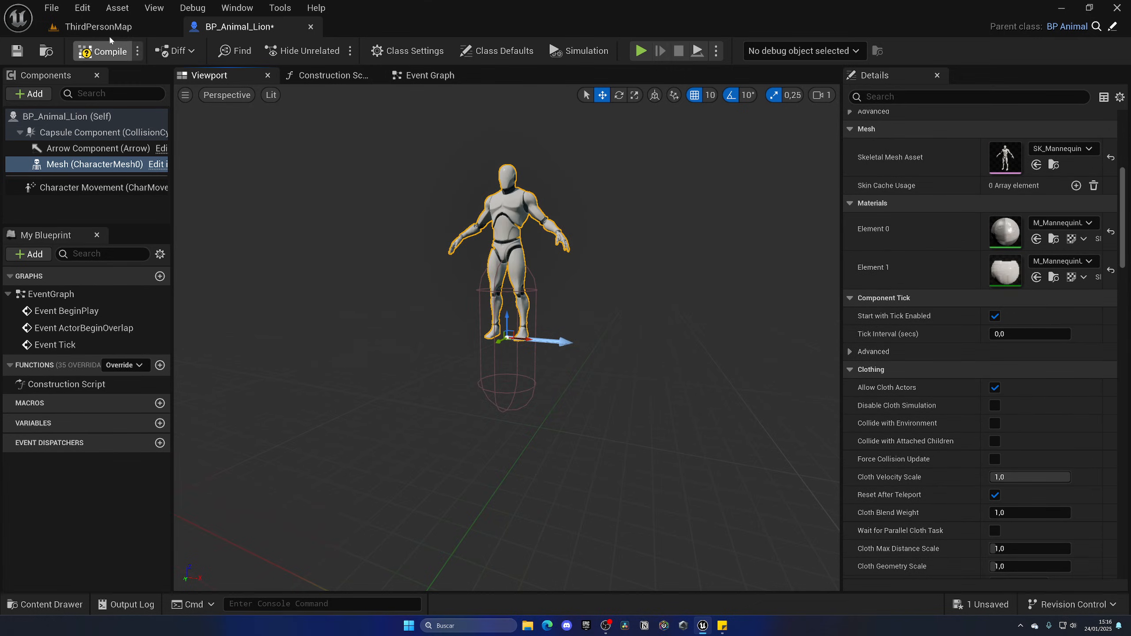
click(93, 26)
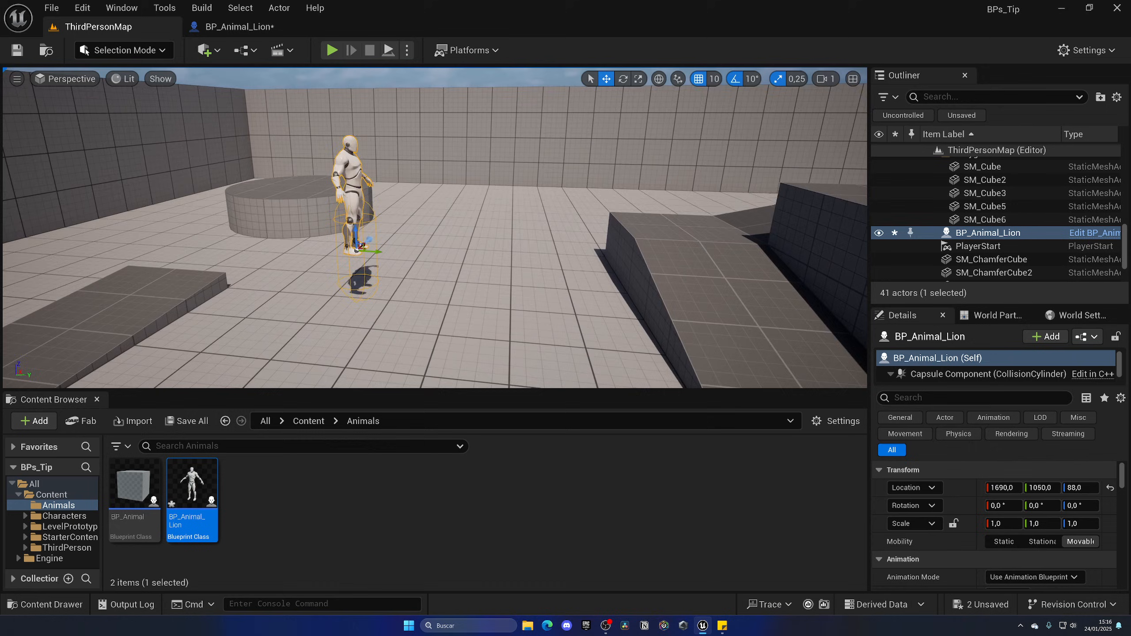
- Play the level with the mannequin lion in the scene, then stop the session
click(330, 49)
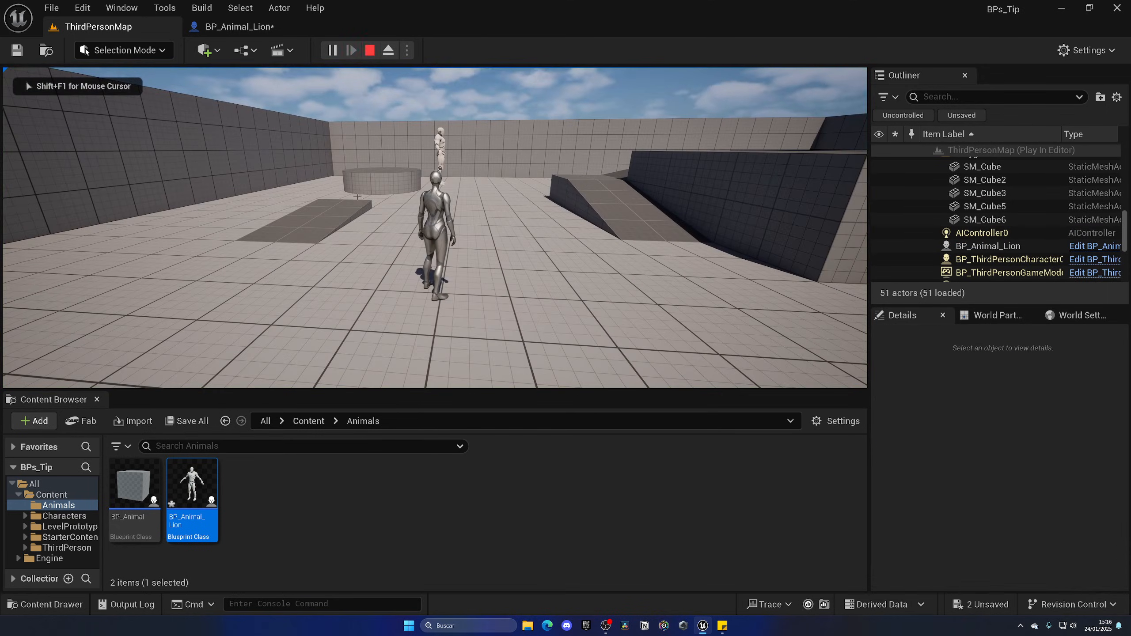
click(369, 49)
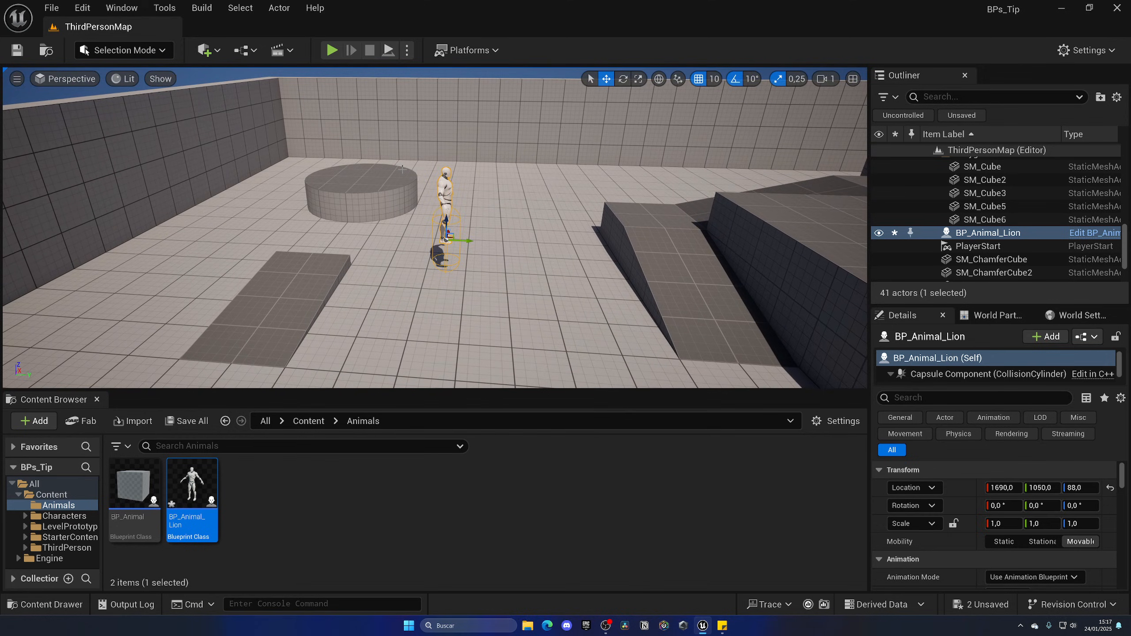
mouse_move(351, 500)
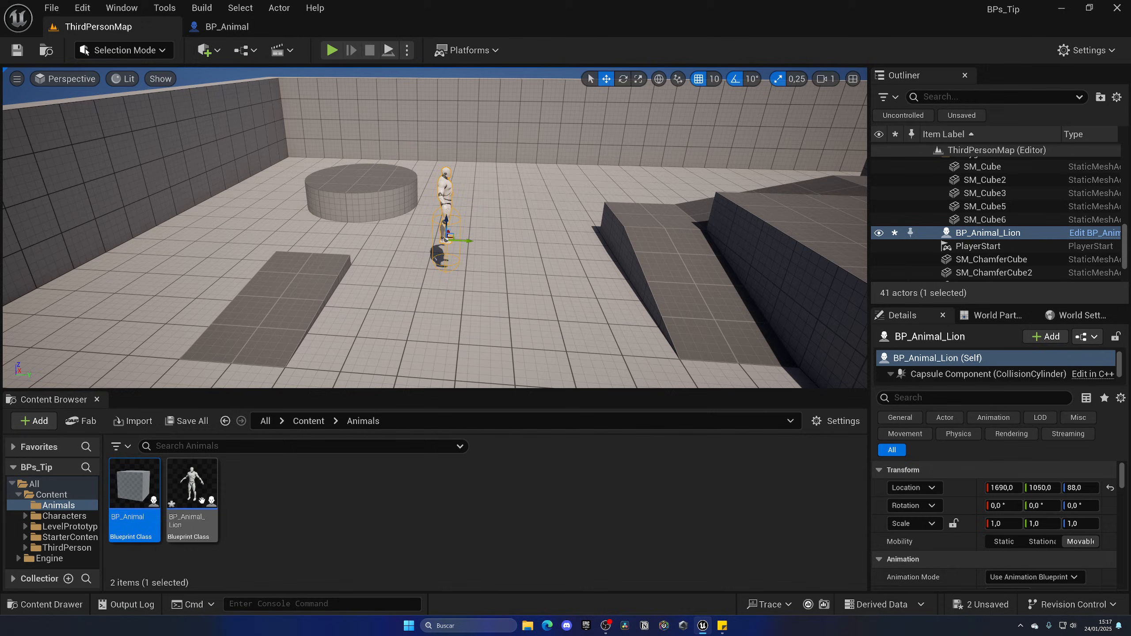
- Bring BP_Animal_Lion up in the full Blueprint Editor from the Content Browser
double_click(191, 480)
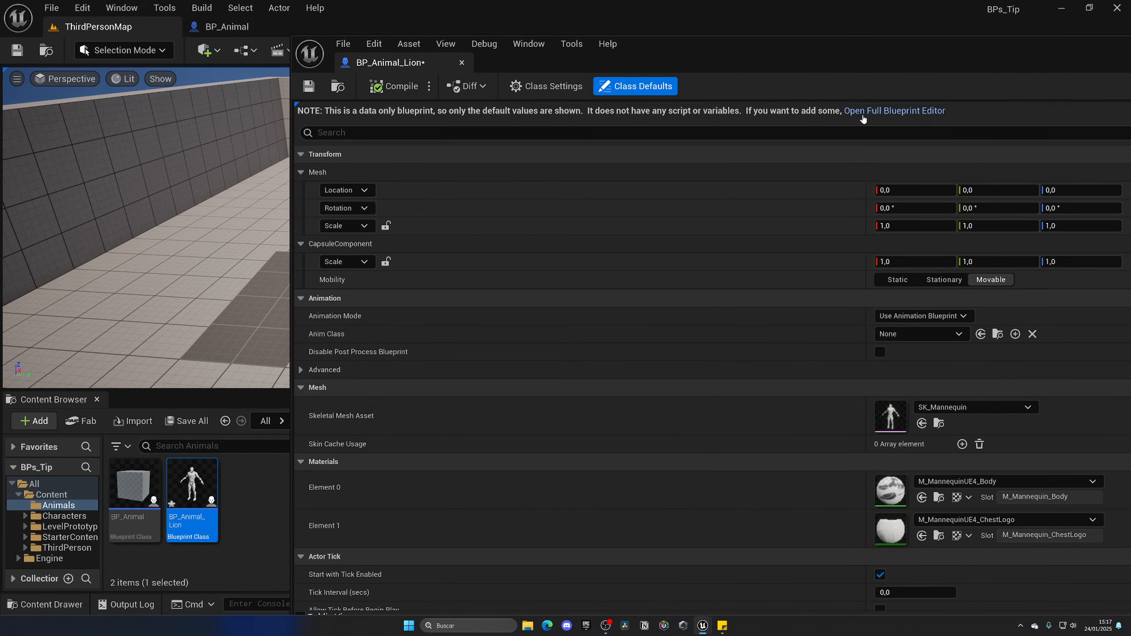
click(893, 111)
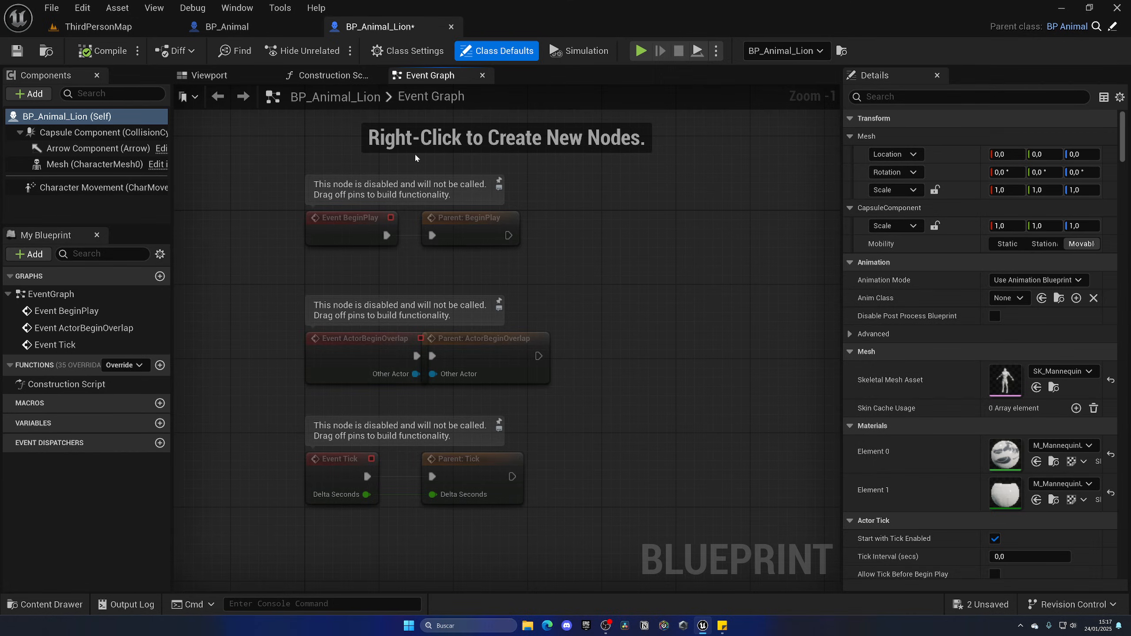
- Inspect the parent ActorBeginOverlap call and BeginPlay event nodes, then view BP_Animal's graph
click(483, 339)
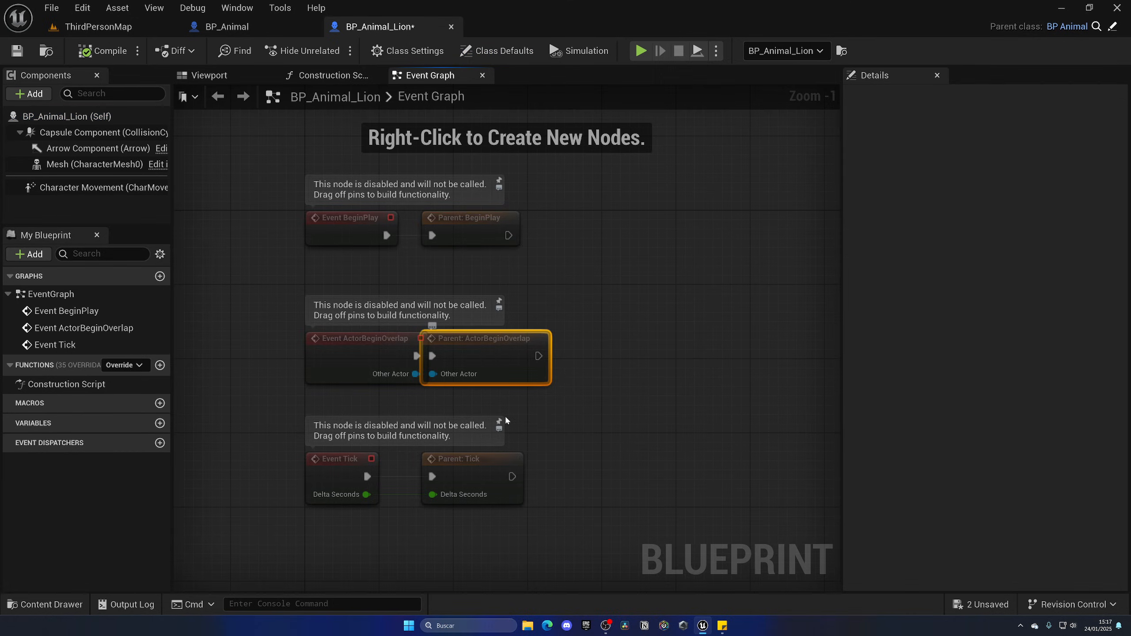
click(469, 229)
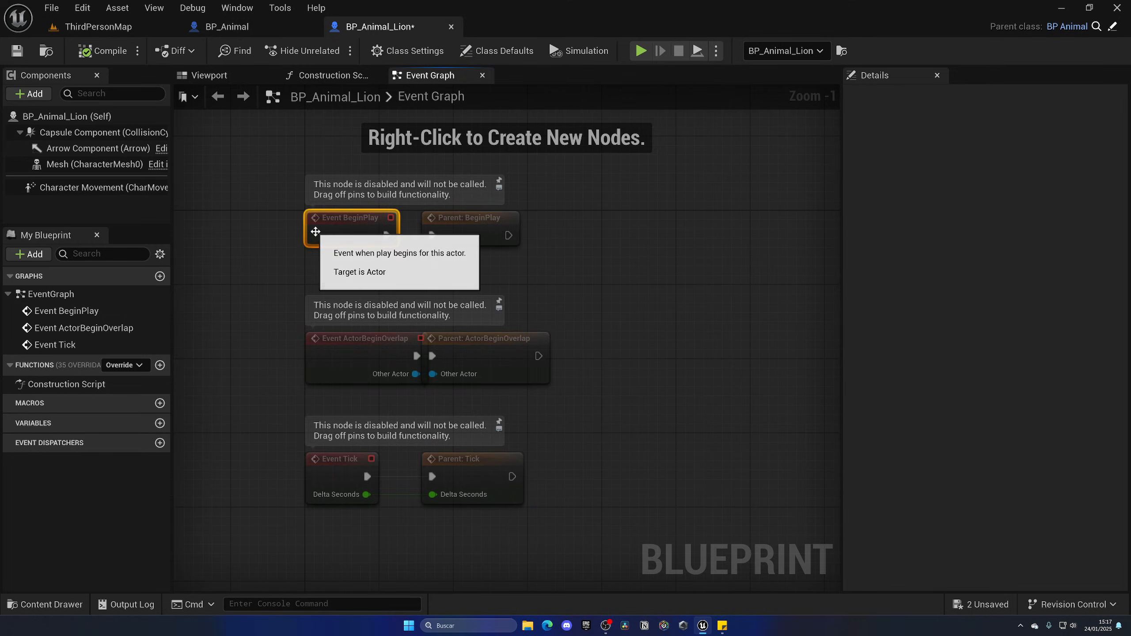
mouse_move(480, 222)
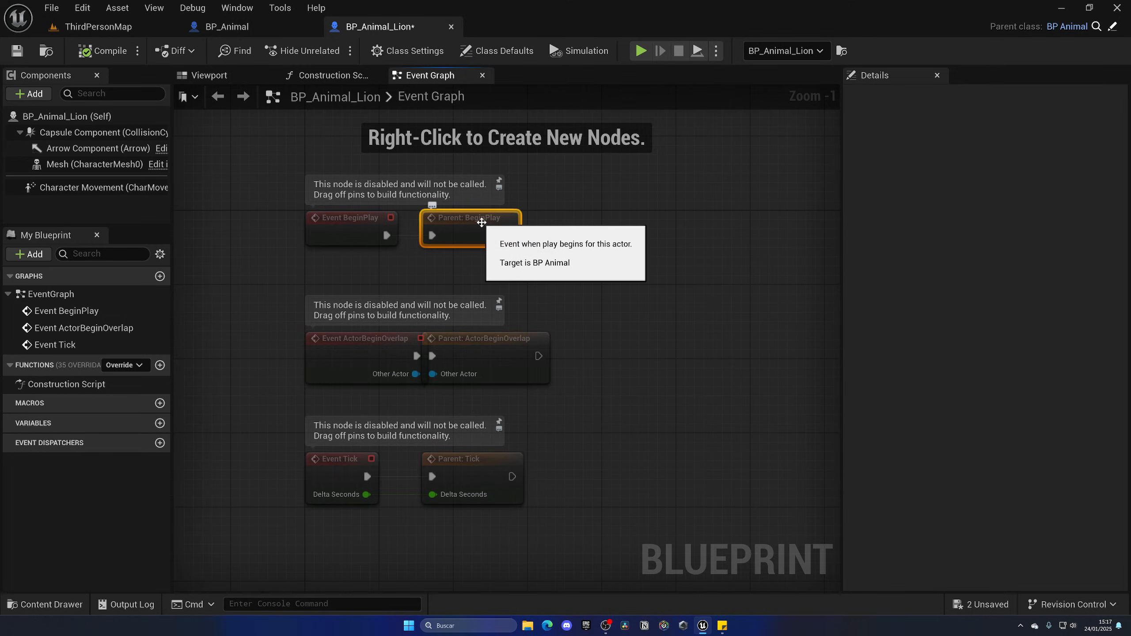
click(228, 26)
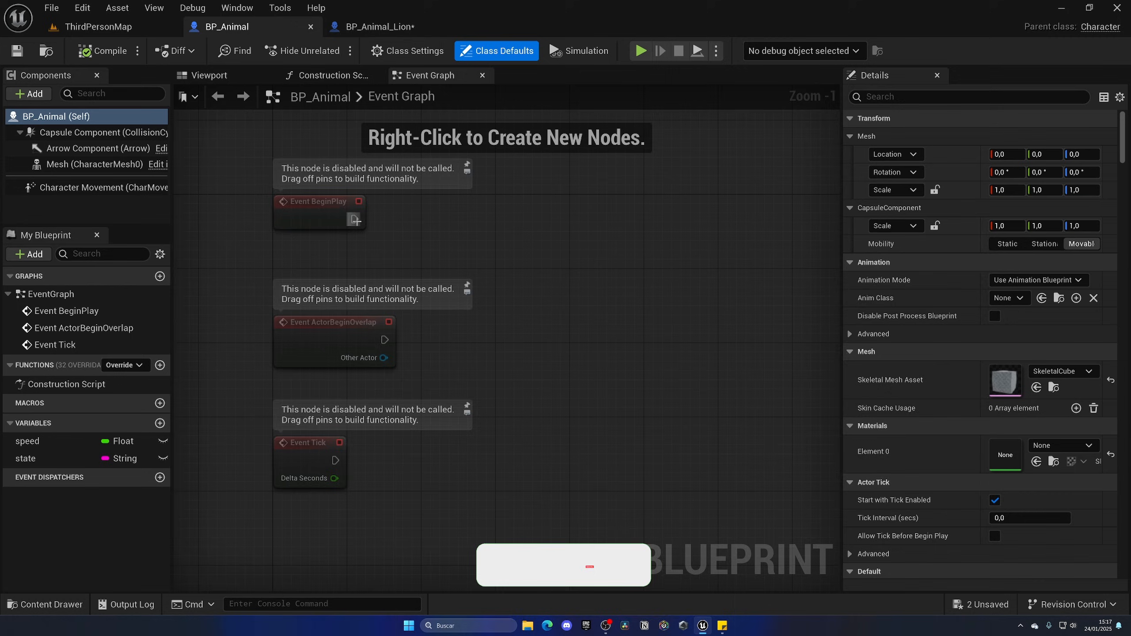
- Add a 'print' node search in BP_Animal, play the level again, and return to BP_Animal_Lion
text(print)
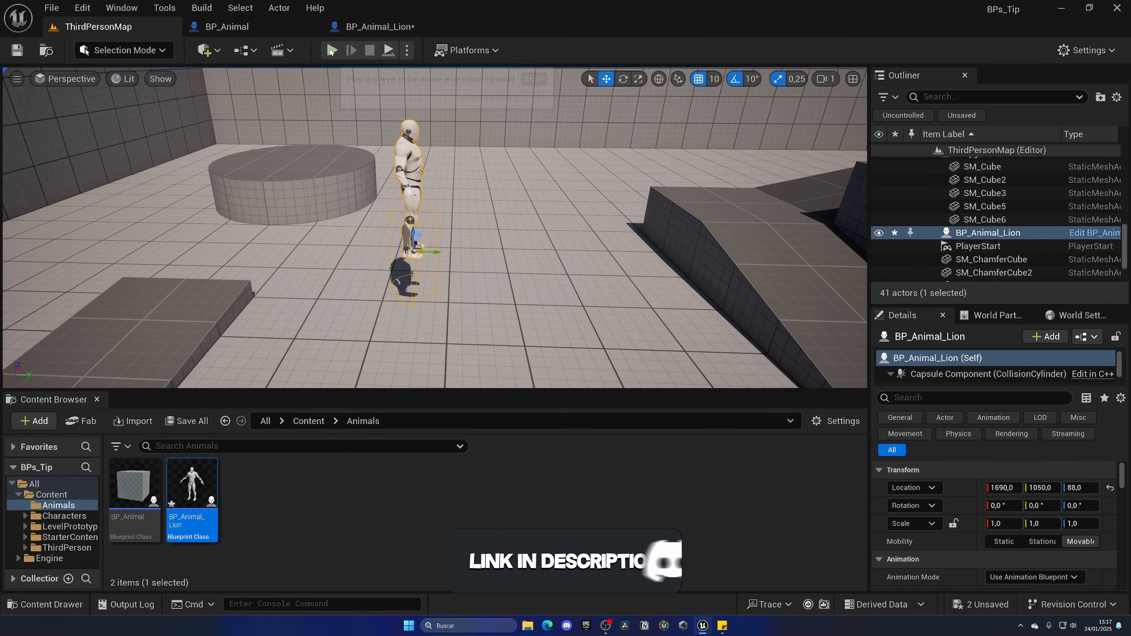
click(331, 49)
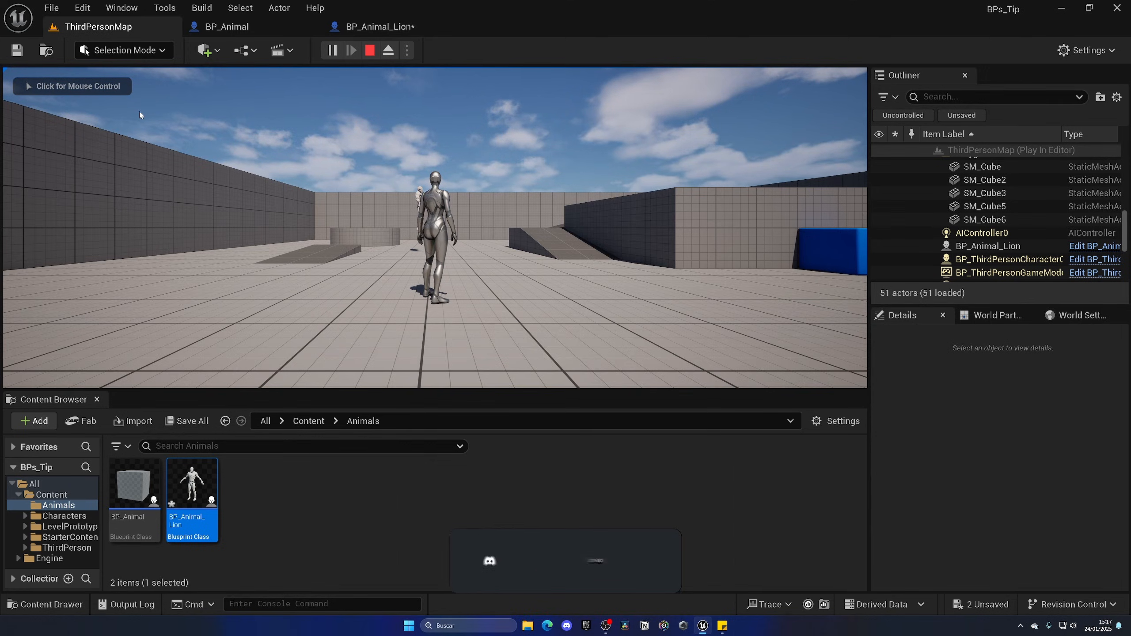
click(375, 27)
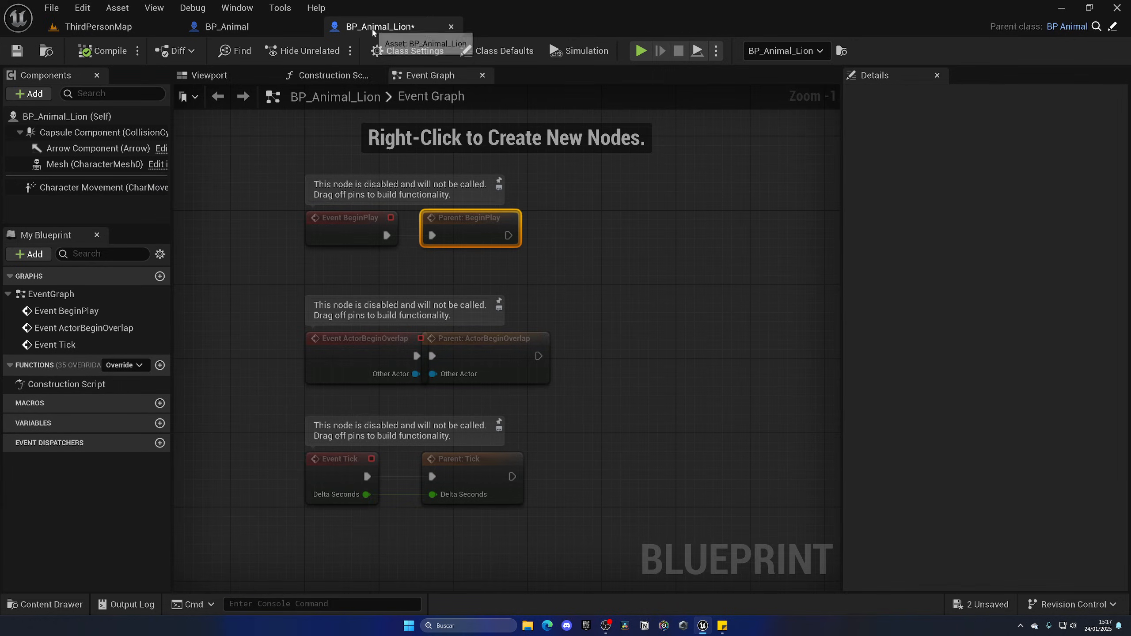